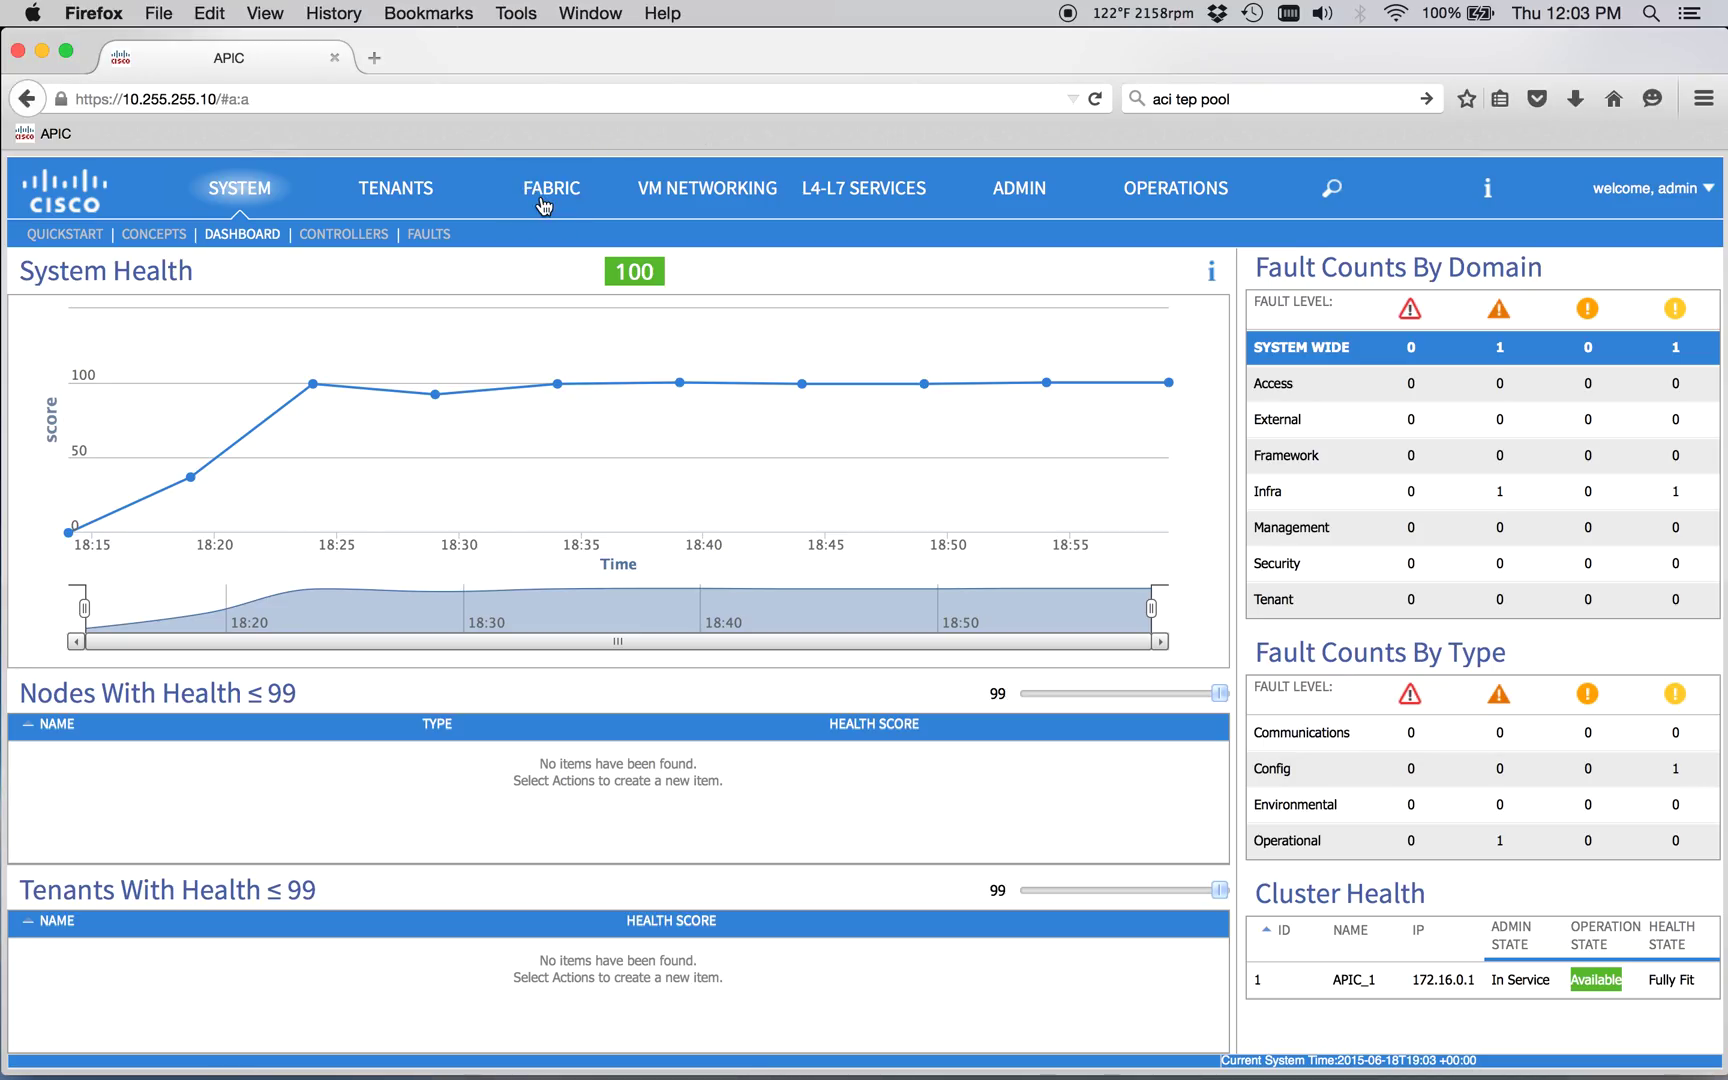
Step: Navigate Fabric Policies > Pod Policies > Policies to the default BGP Route Reflector policy (AS 65000)
left_click(552, 188)
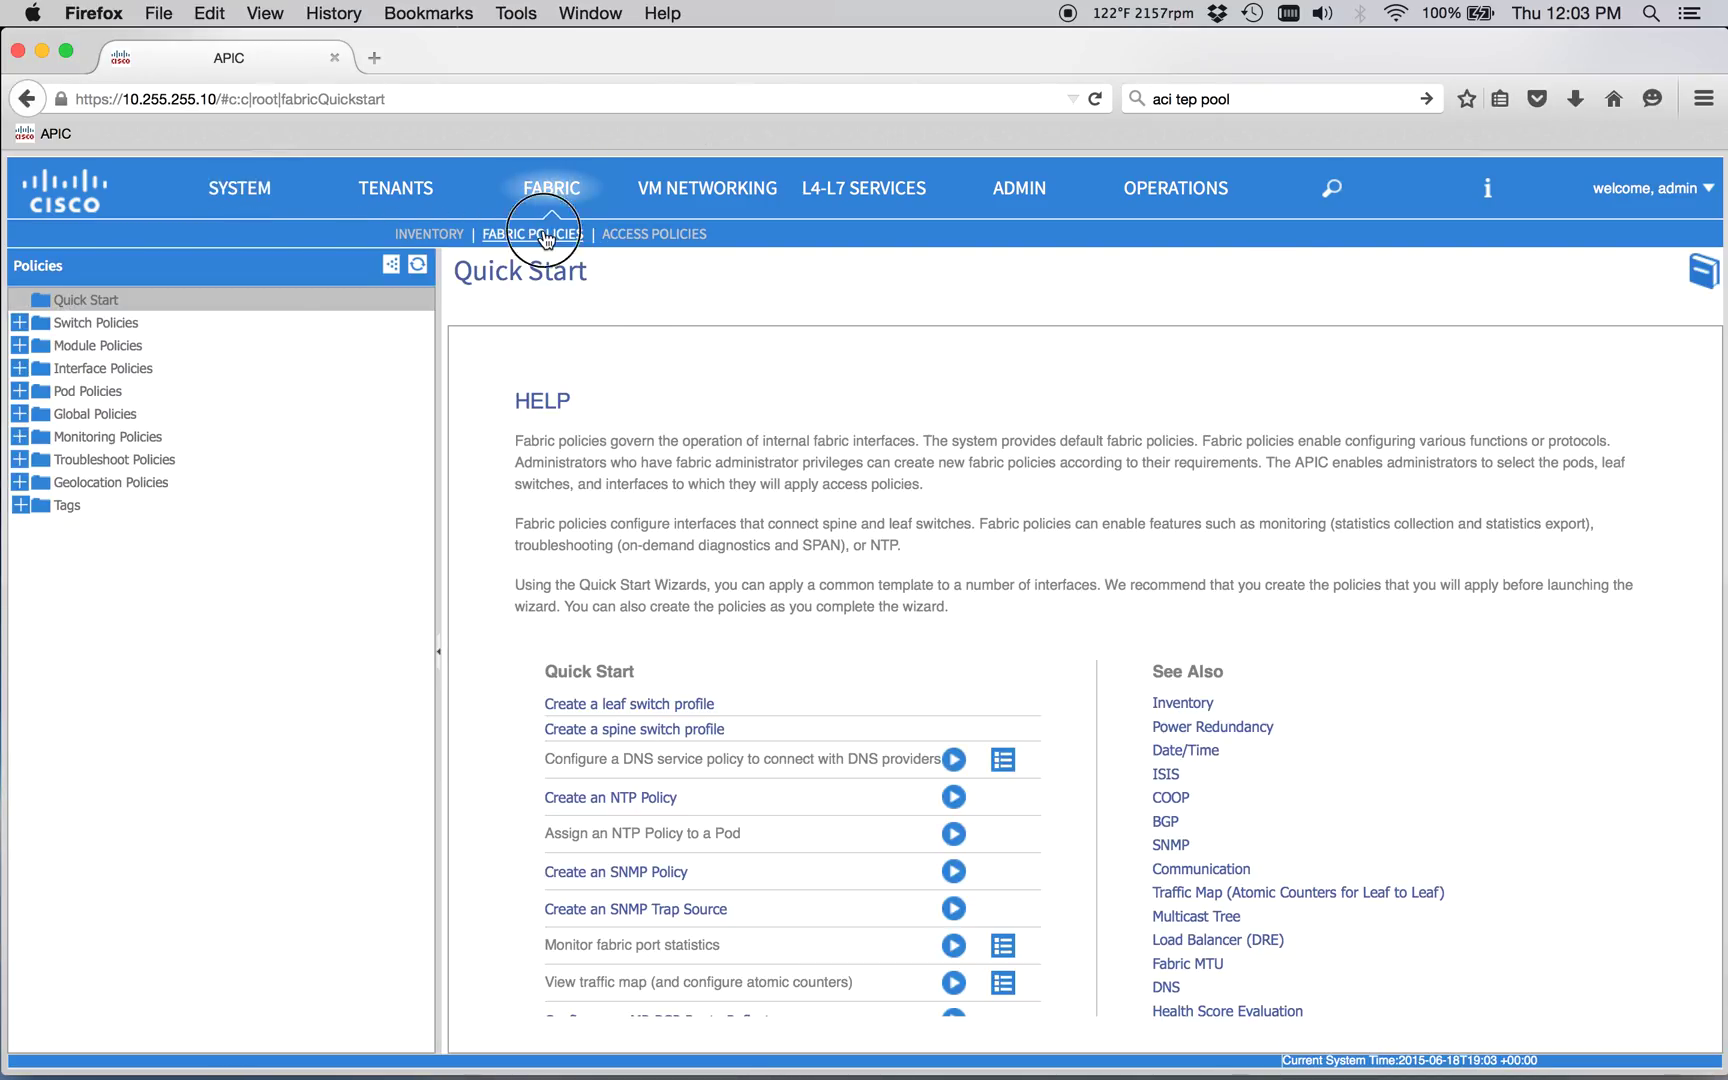
left_click(16, 390)
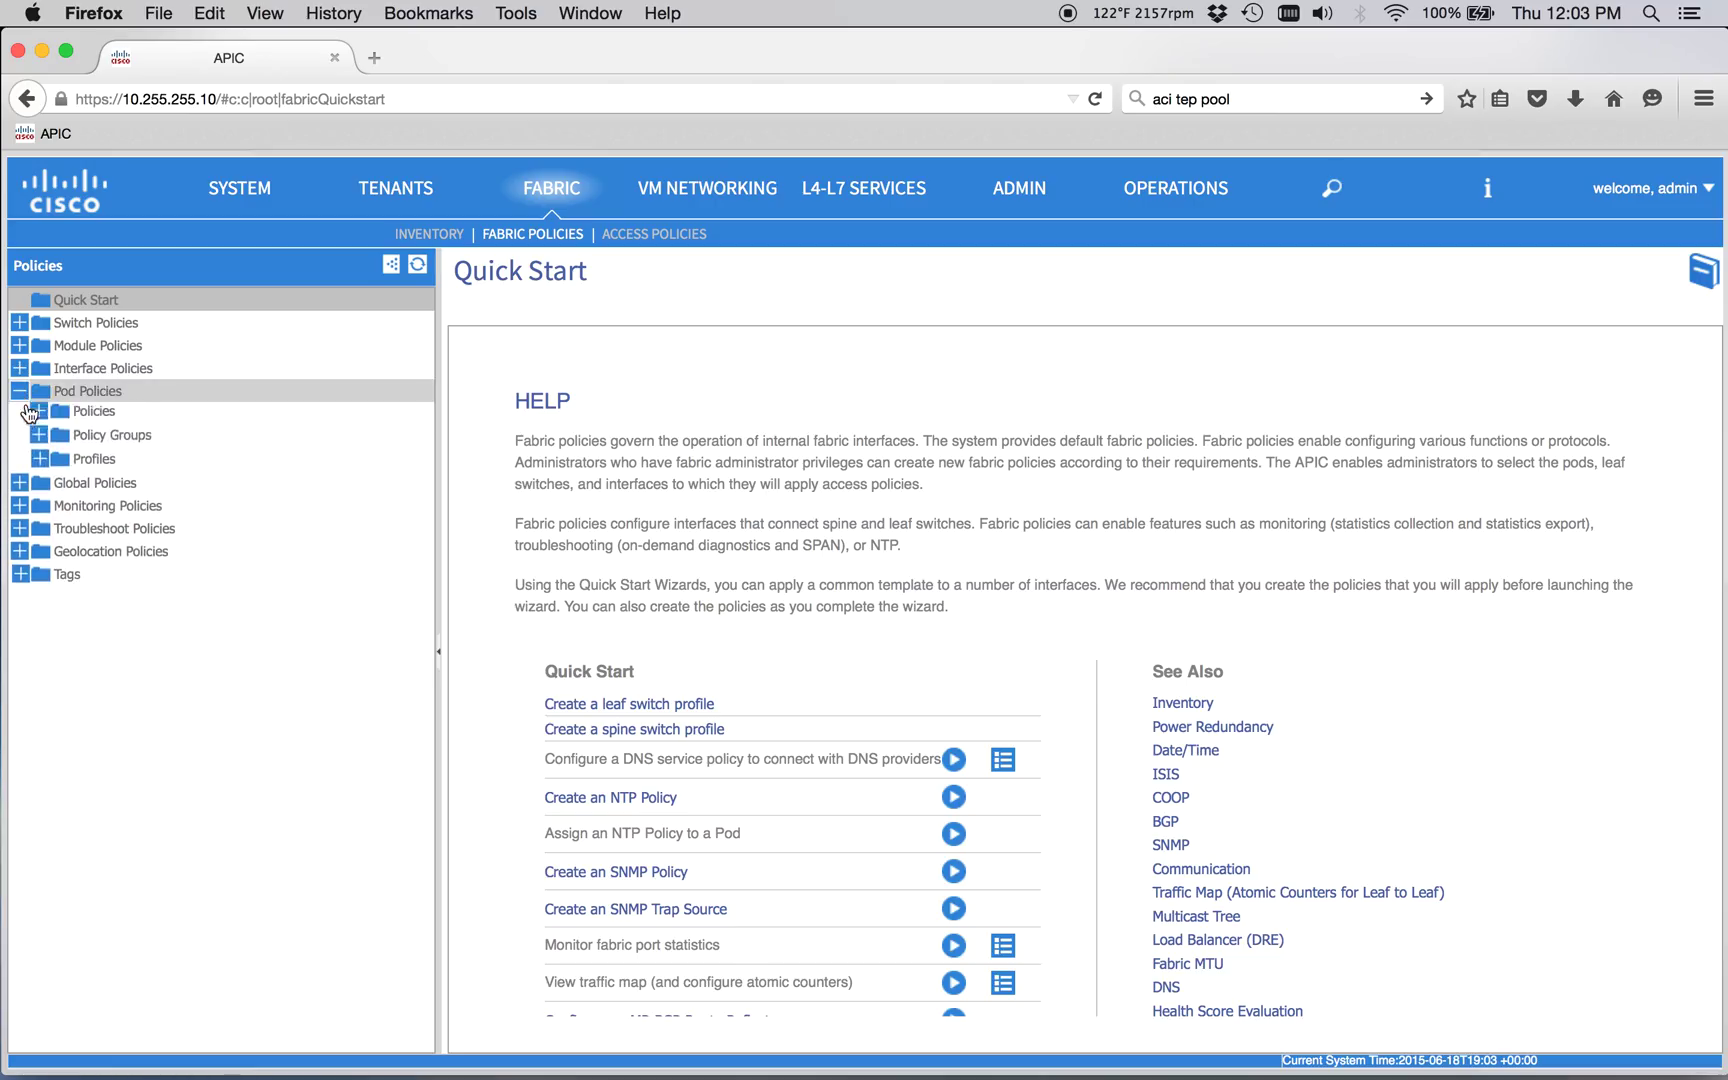
left_click(38, 412)
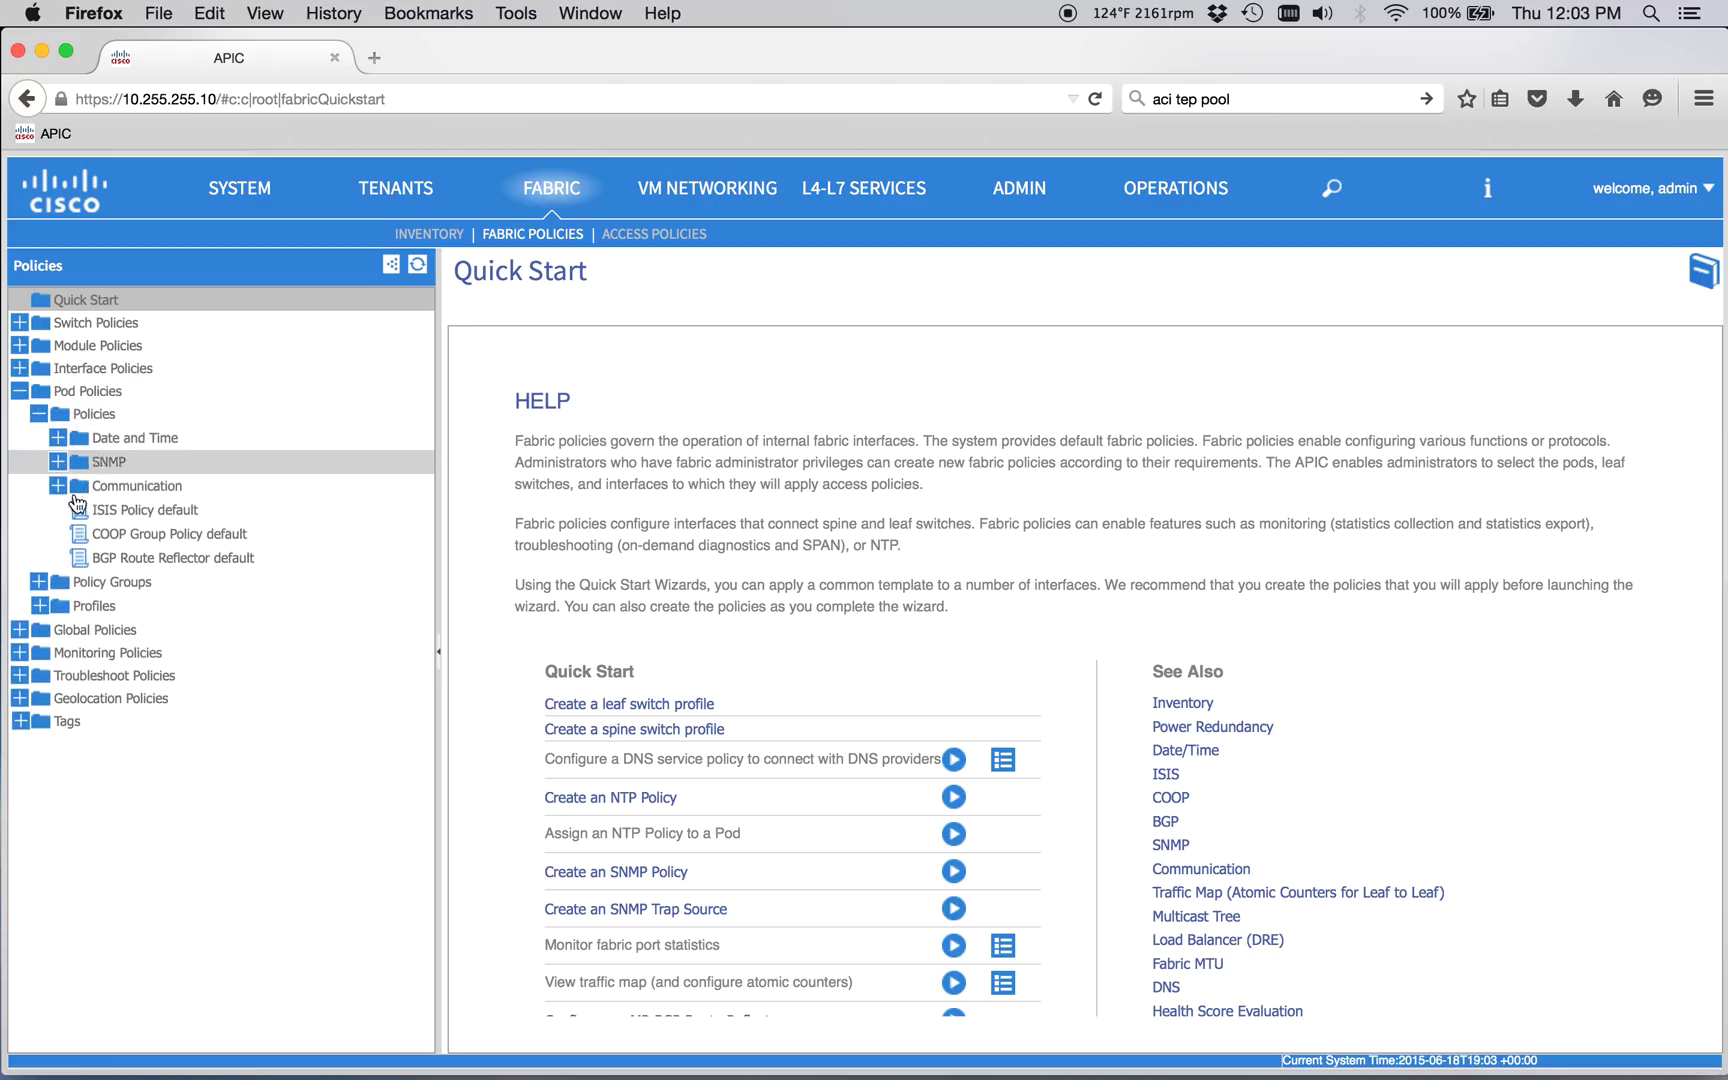
left_click(176, 558)
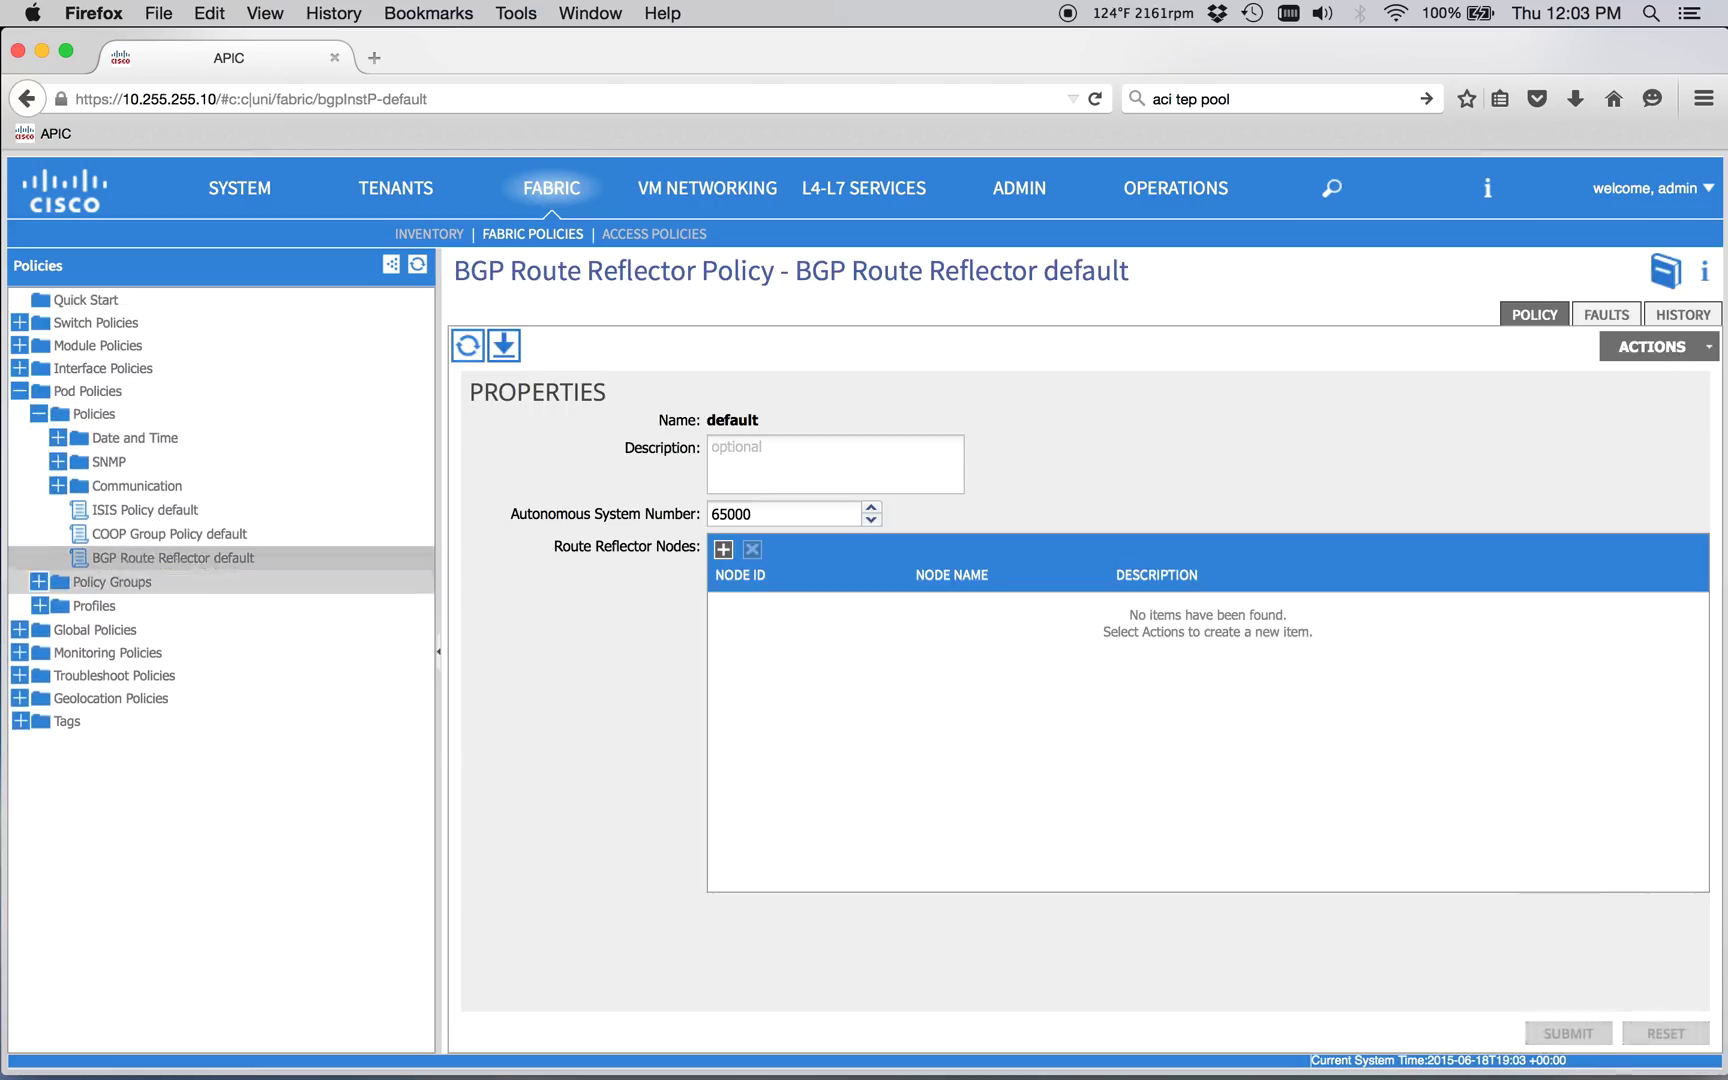
Step: Set the Autonomous System Number to 65535 and add spine 901 as a route reflector node
left_click(784, 514)
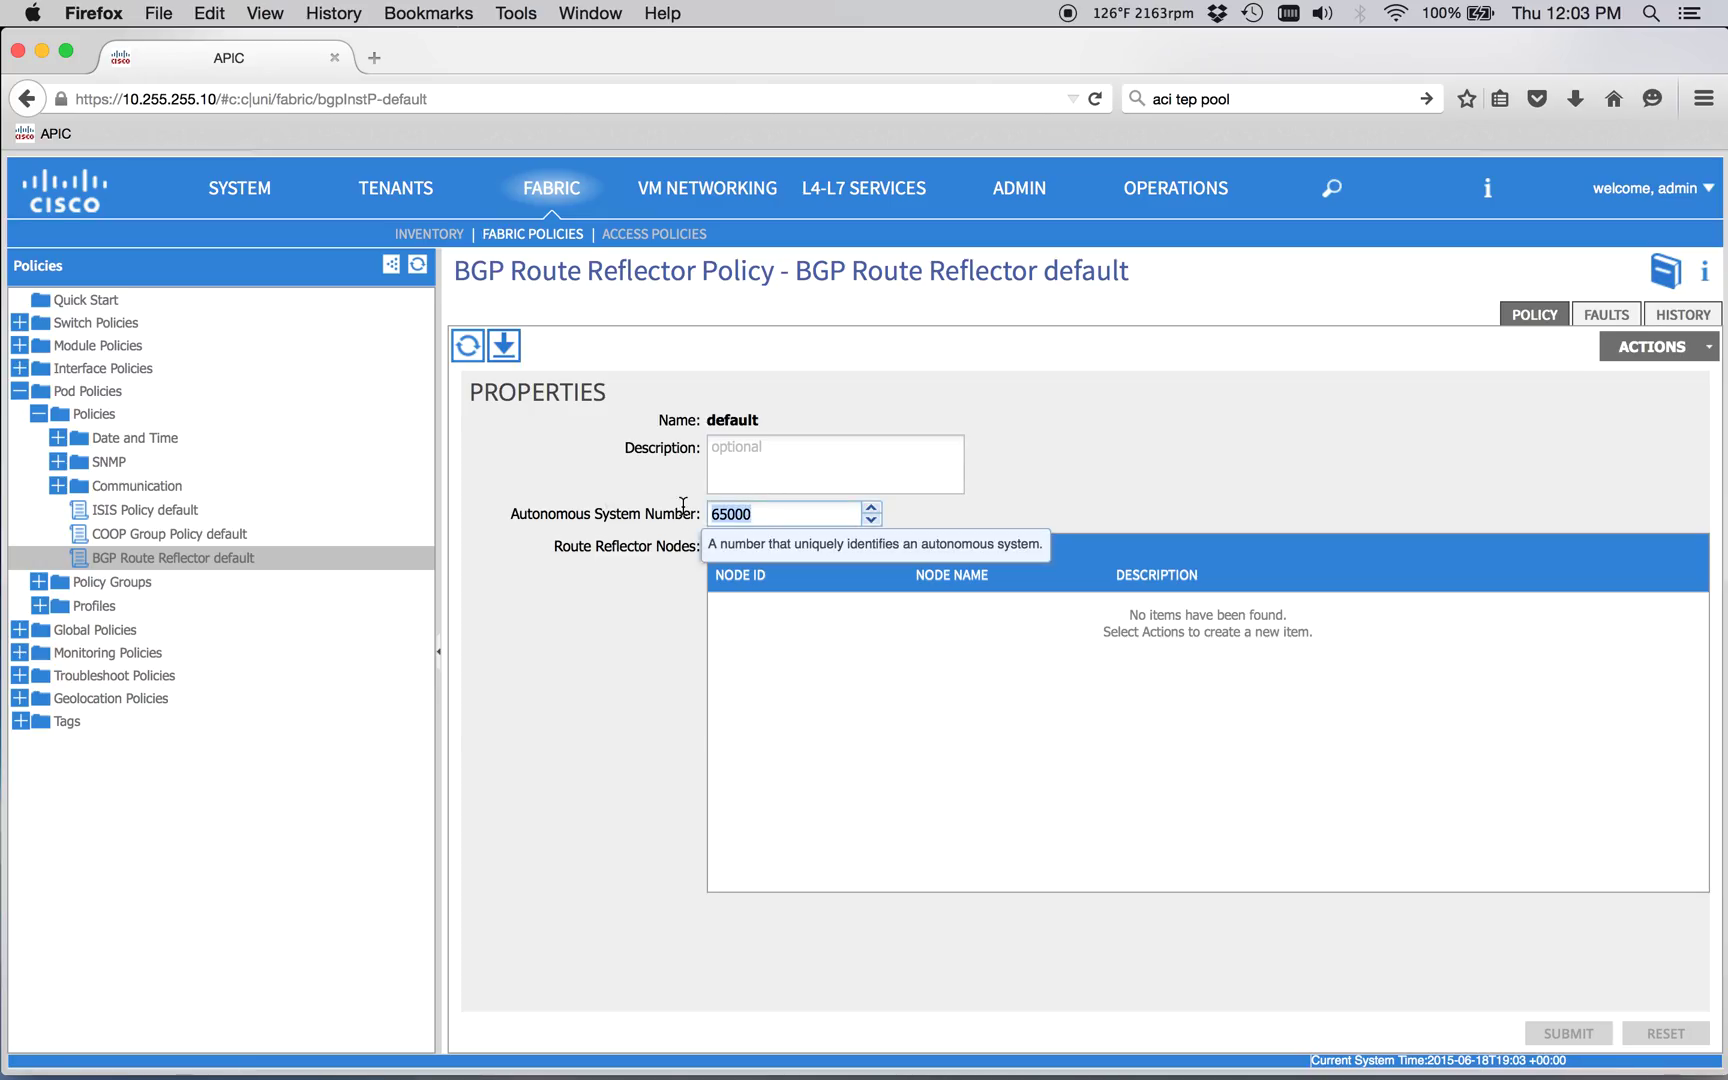
type("65535")
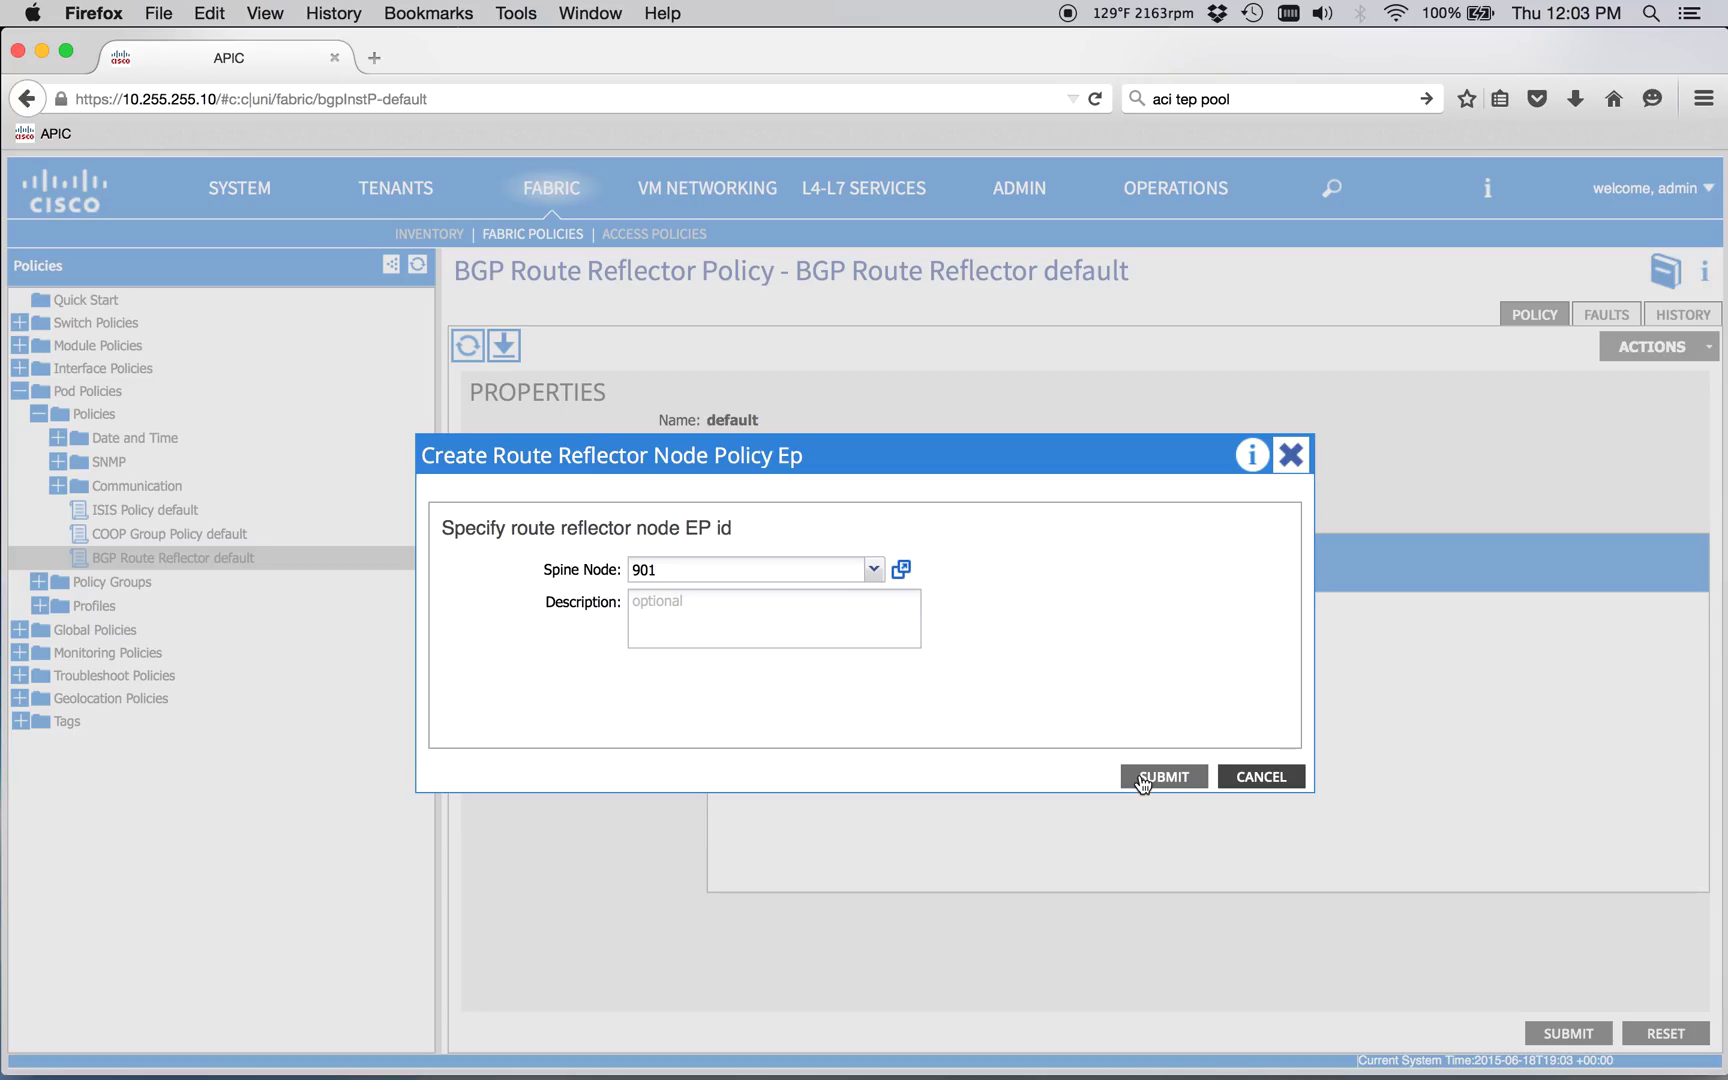
left_click(1162, 776)
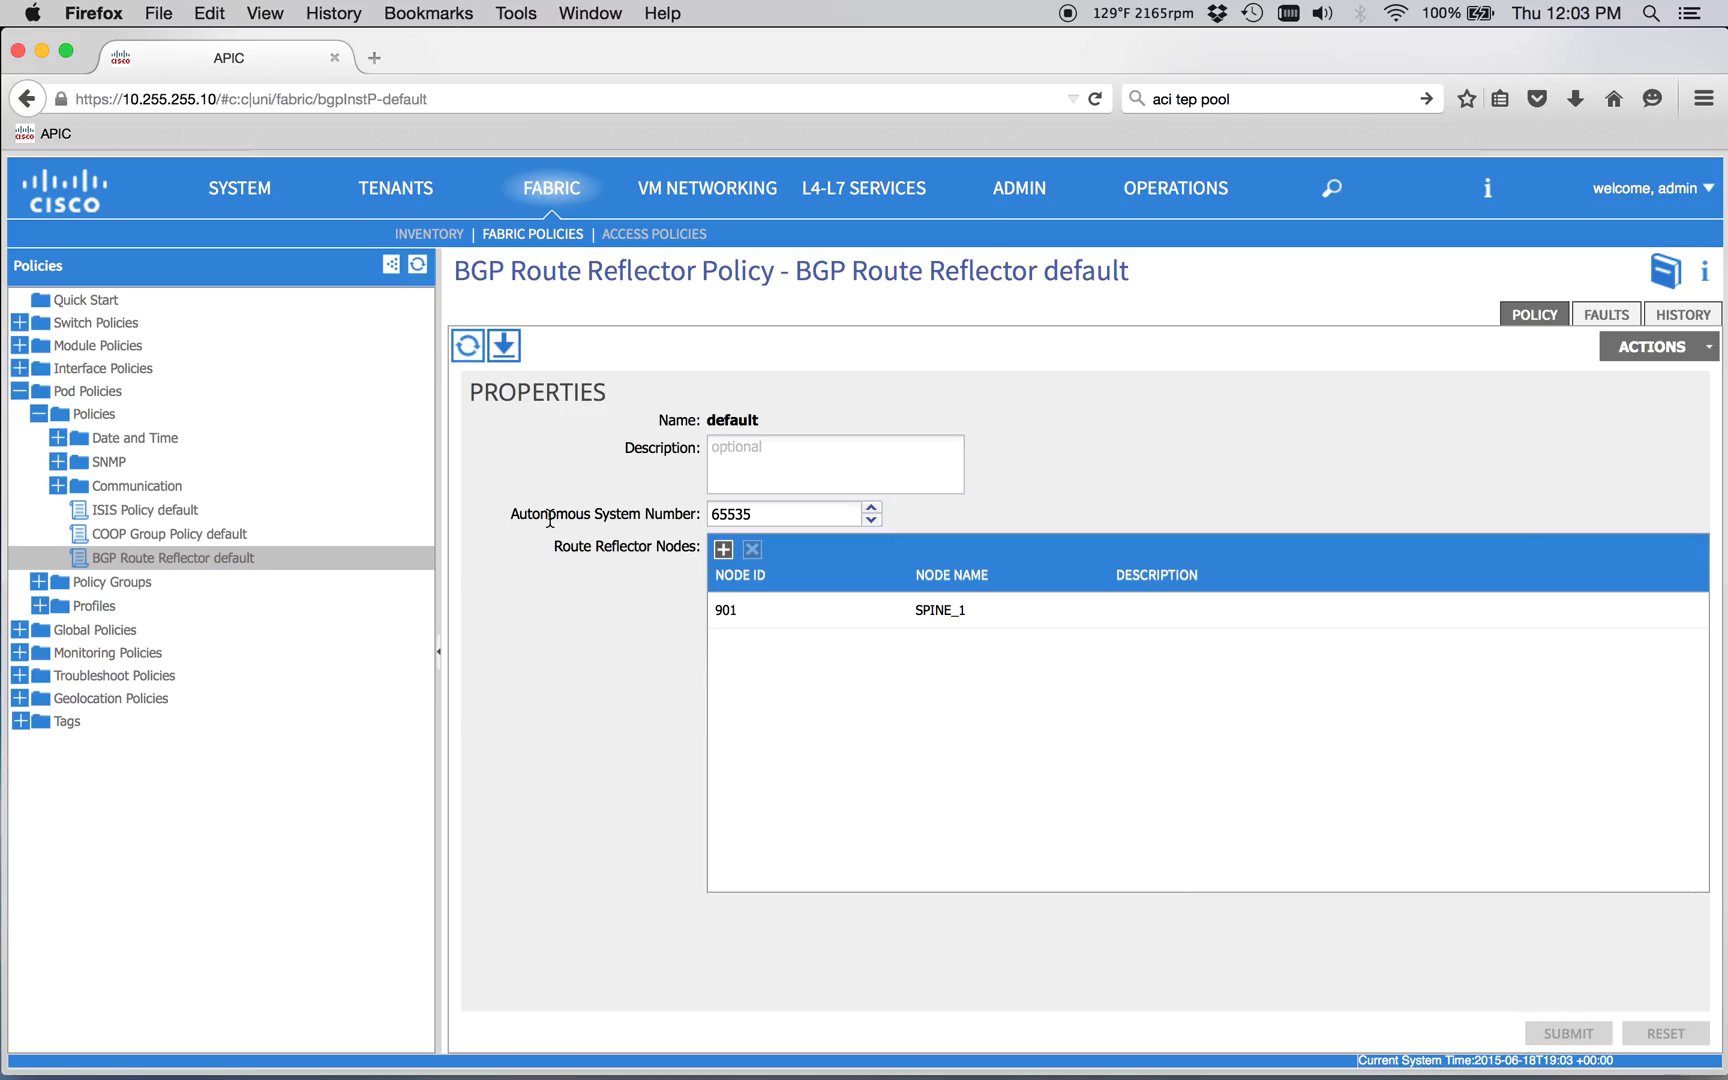
Step: Expand the pod profiles and select the default pod selector profile to begin a new policy group
left_click(20, 630)
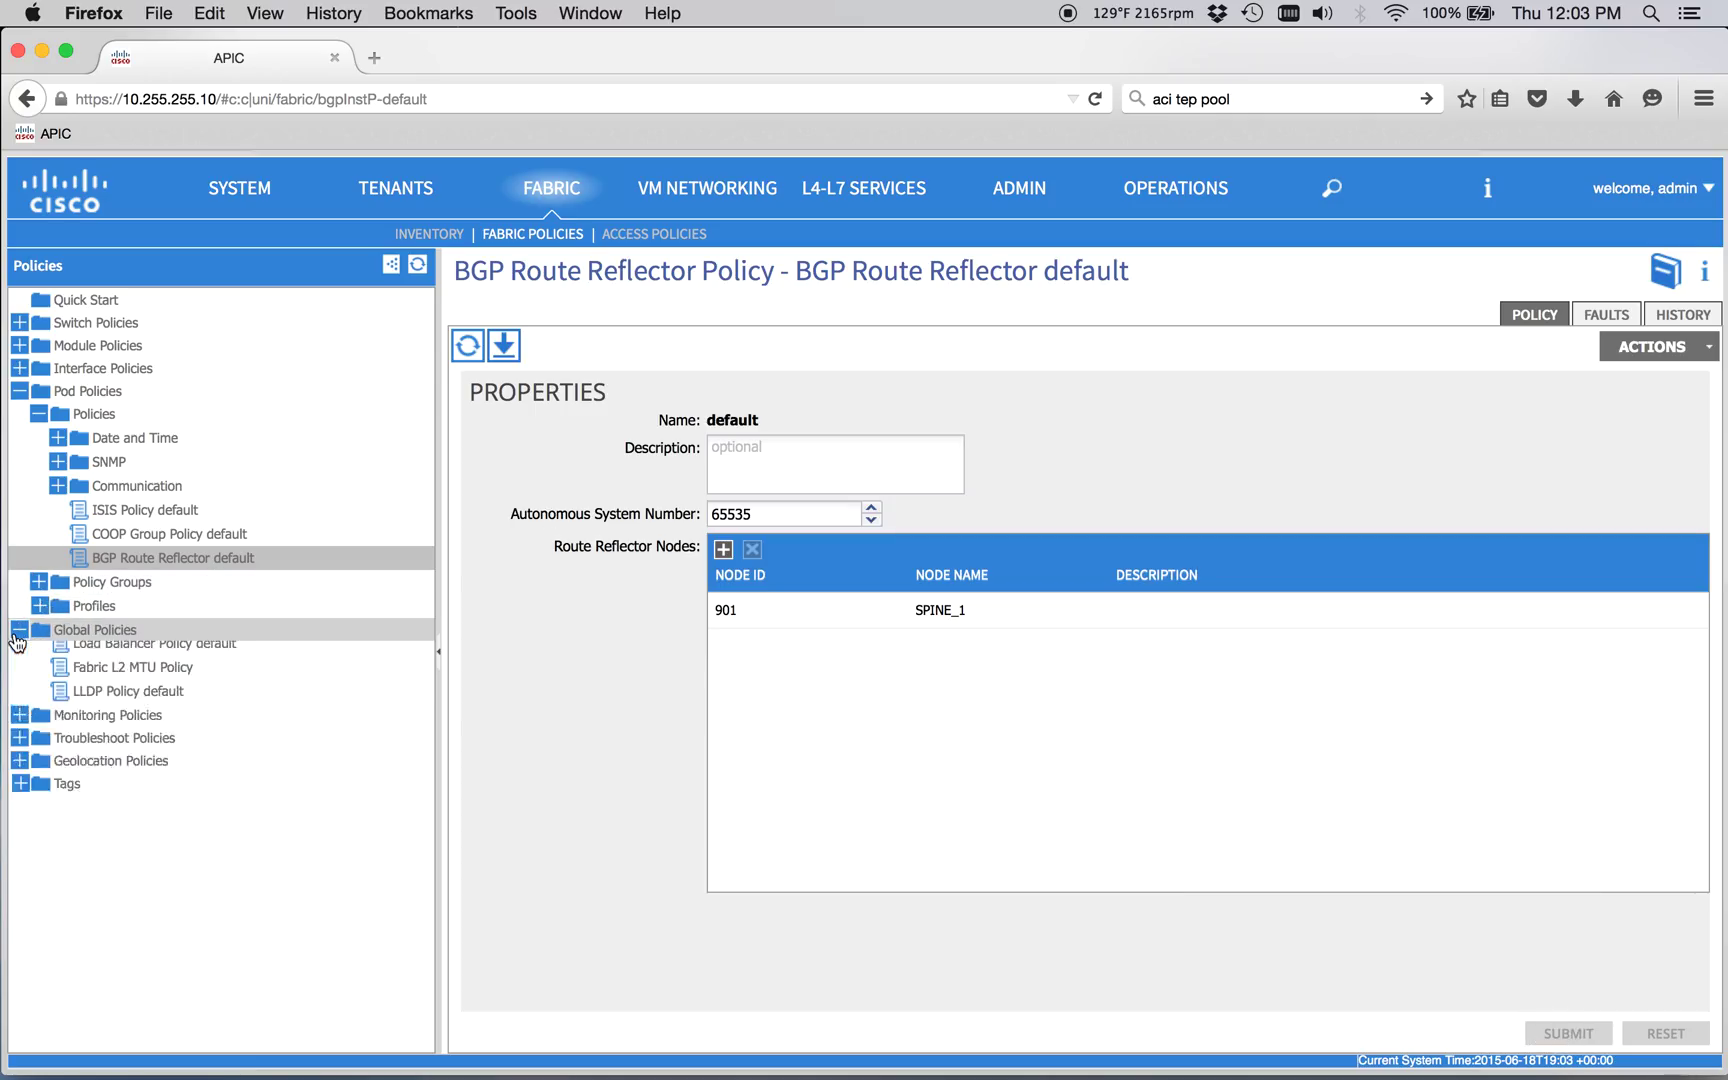
left_click(18, 630)
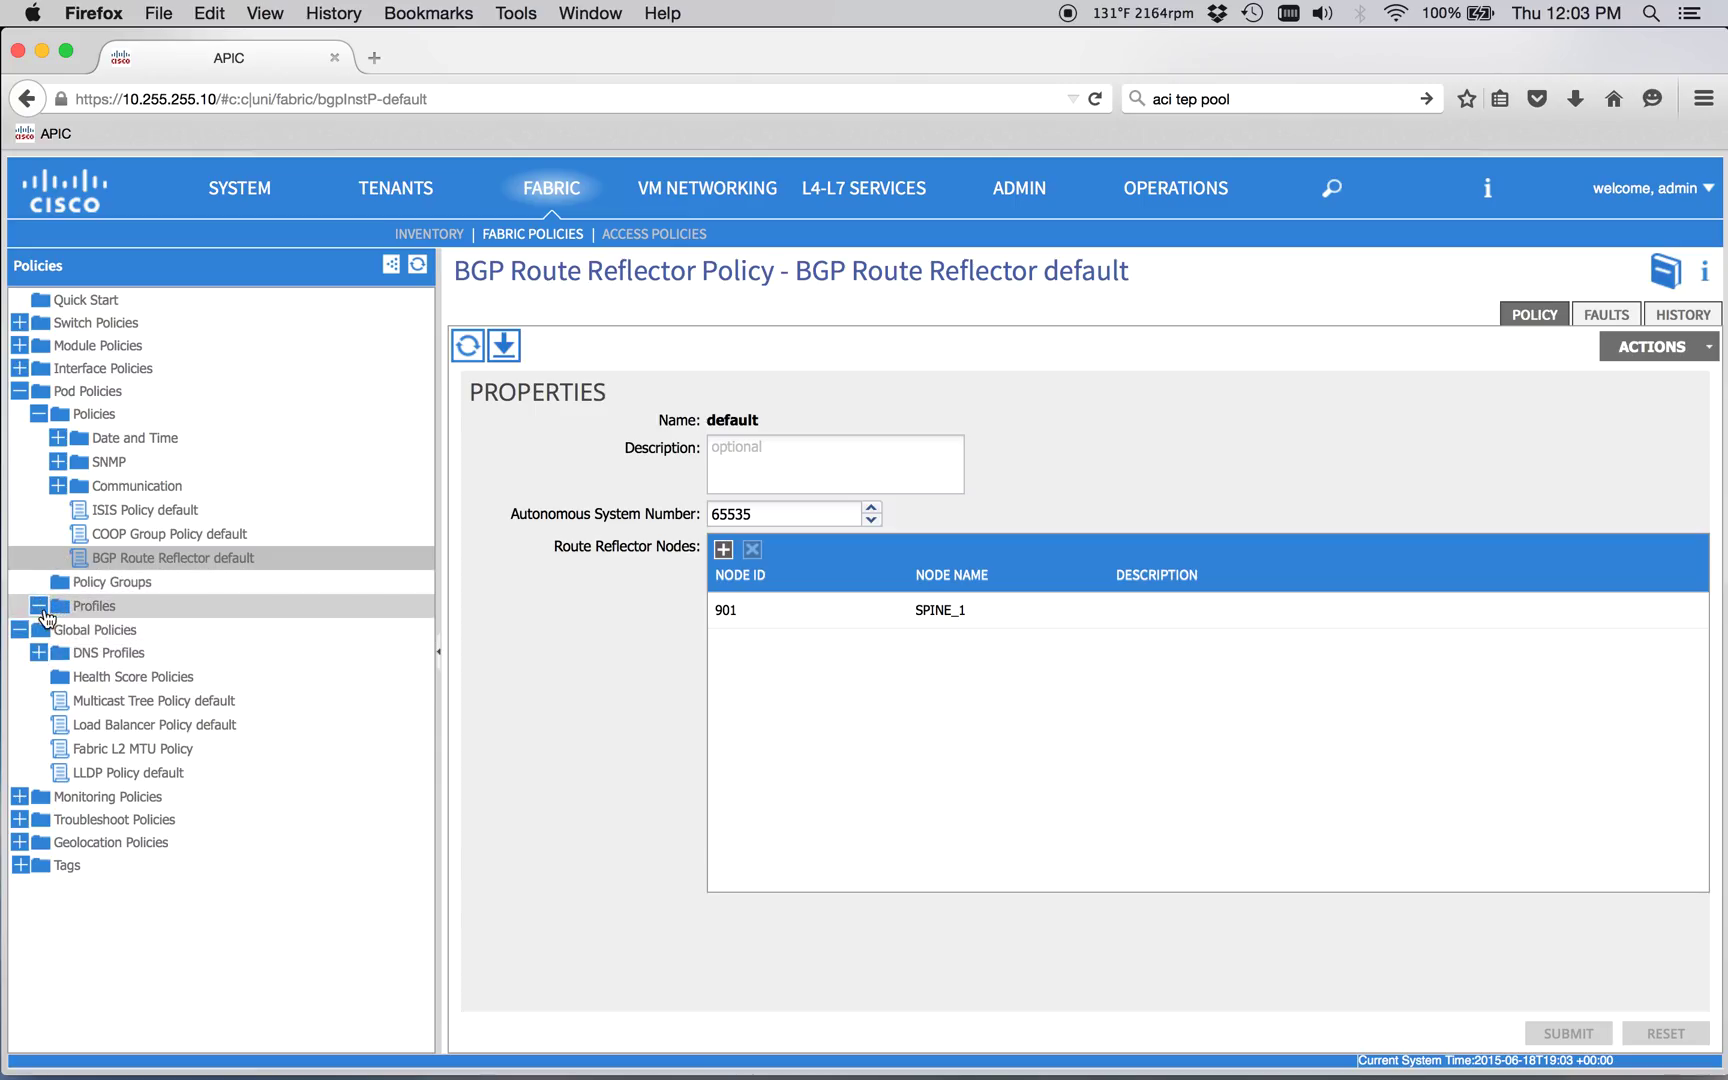
left_click(88, 606)
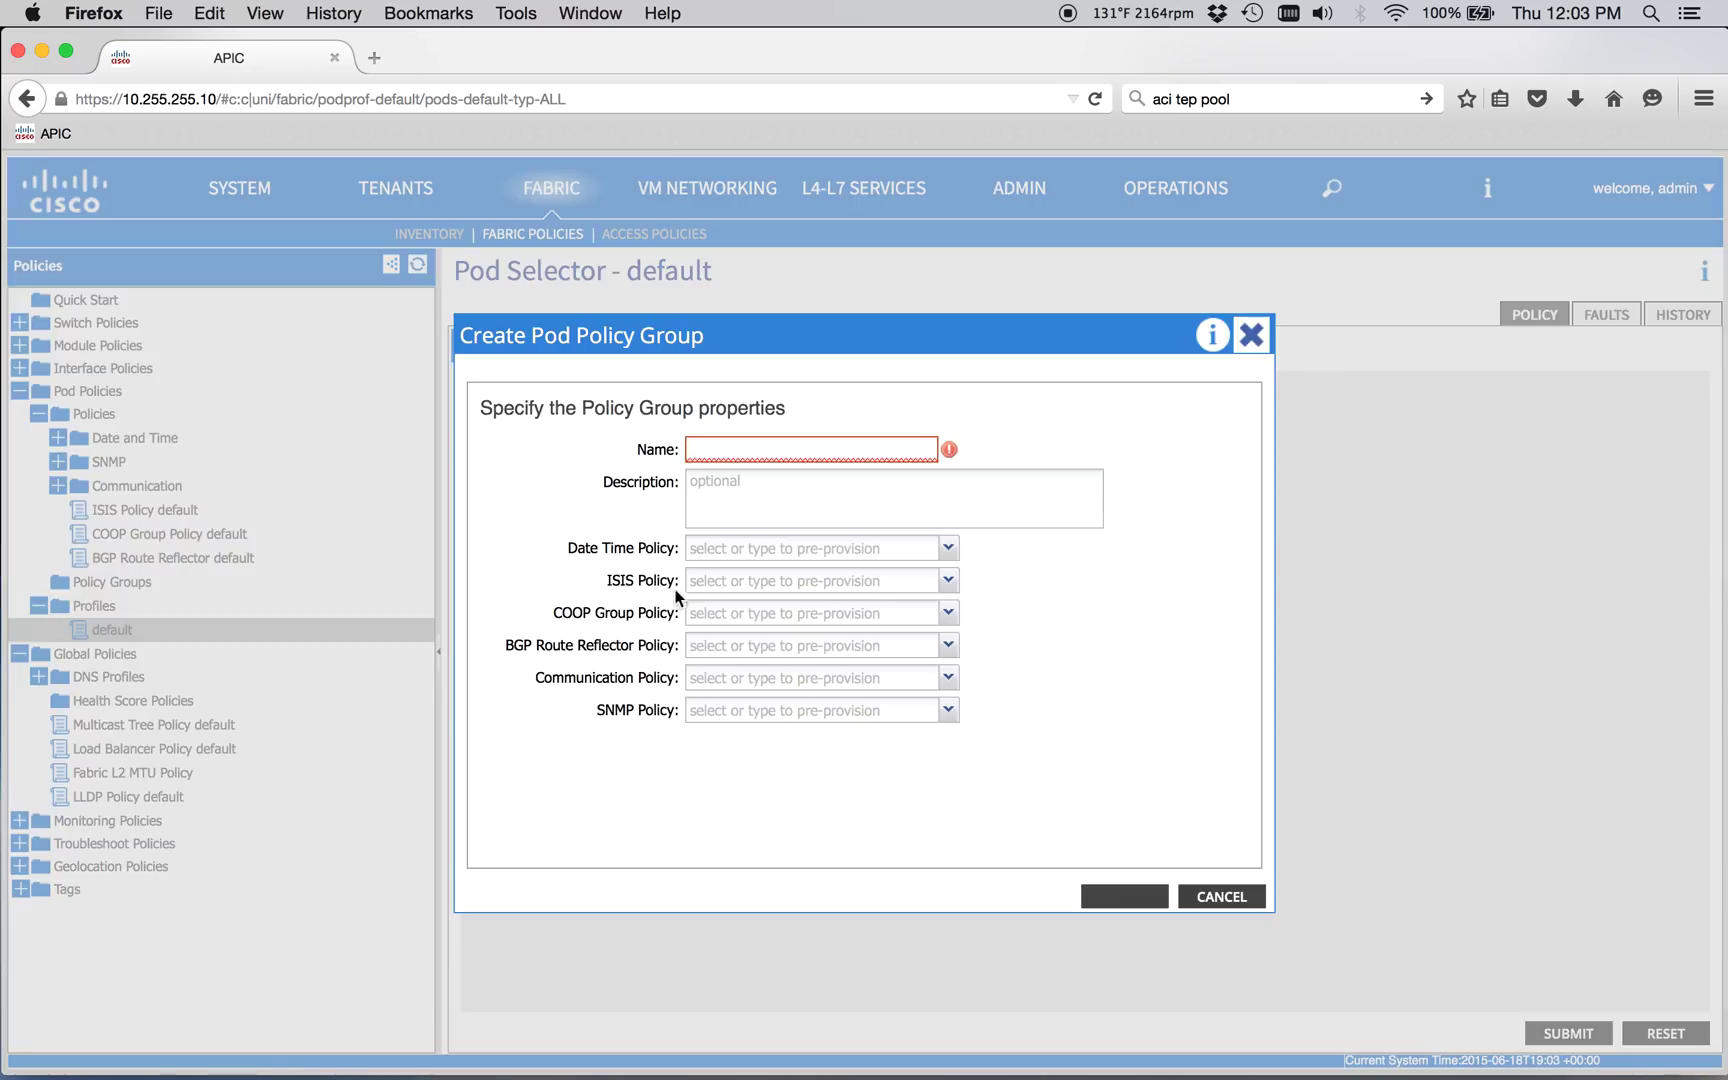
Step: Create policy group Pod_Policy with default route reflector, date-time and COOP policies, and submit it
type("Pod_Policy")
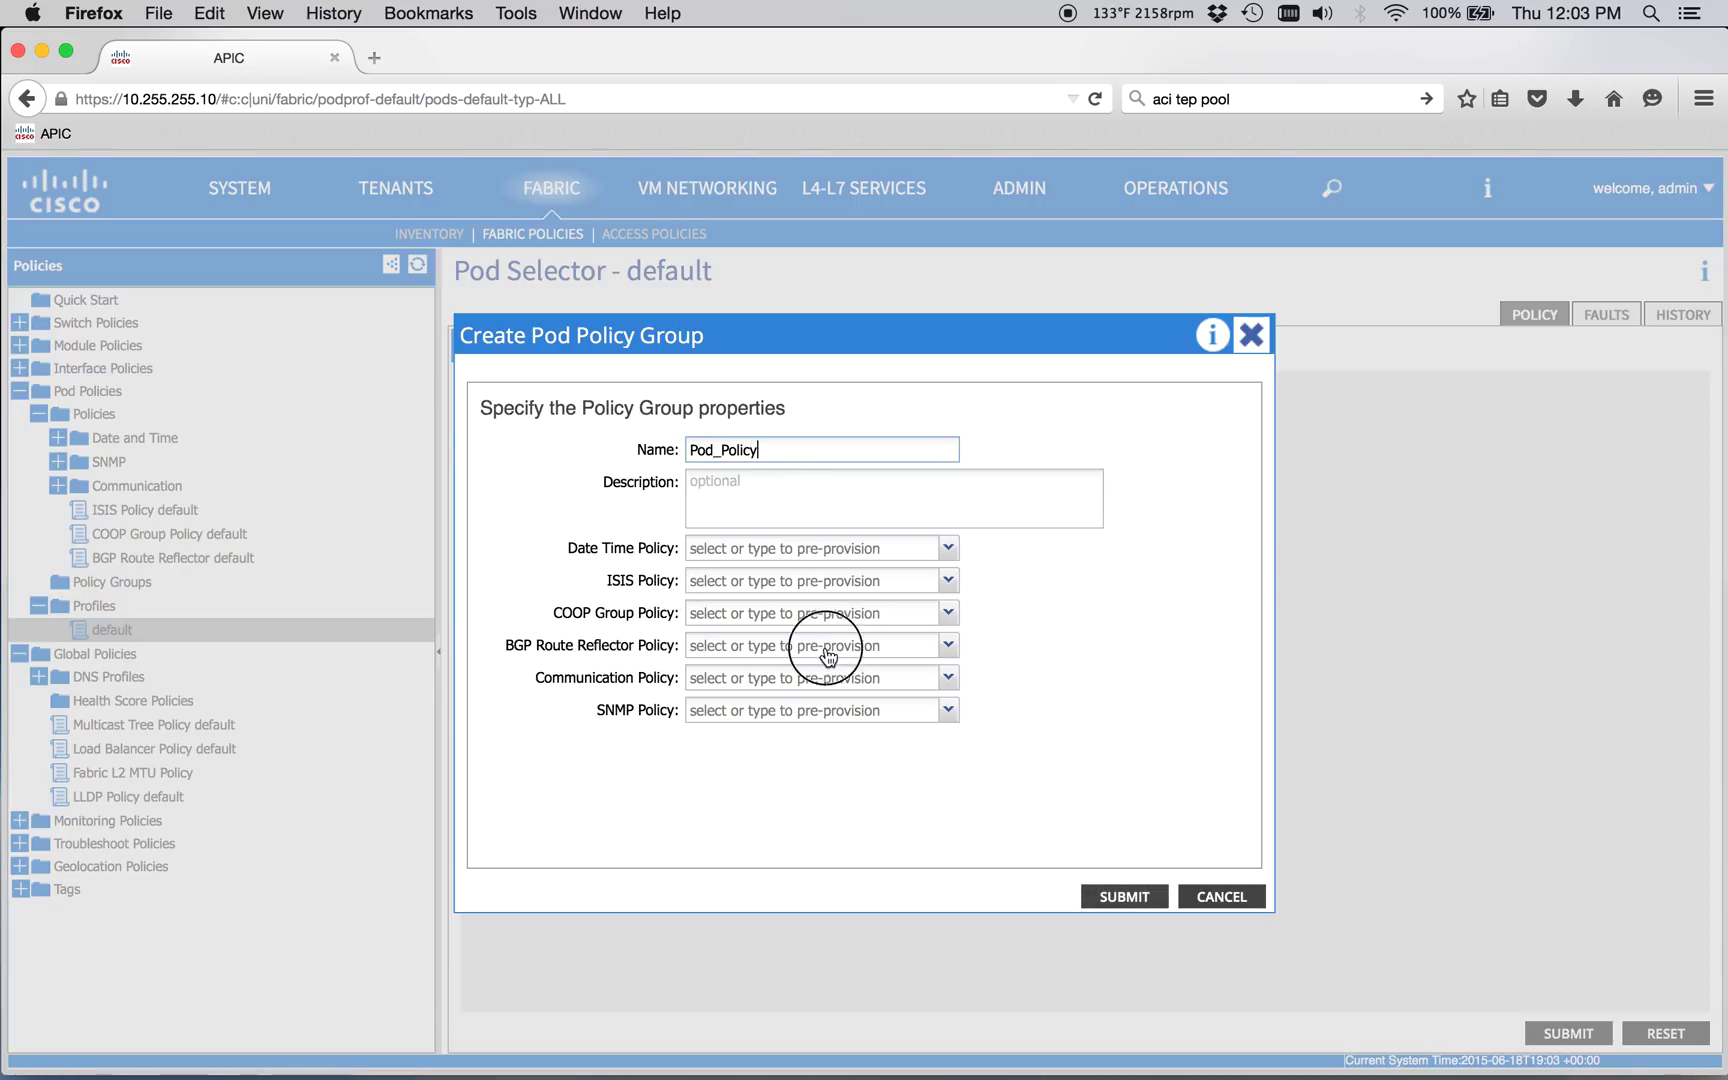
left_click(822, 644)
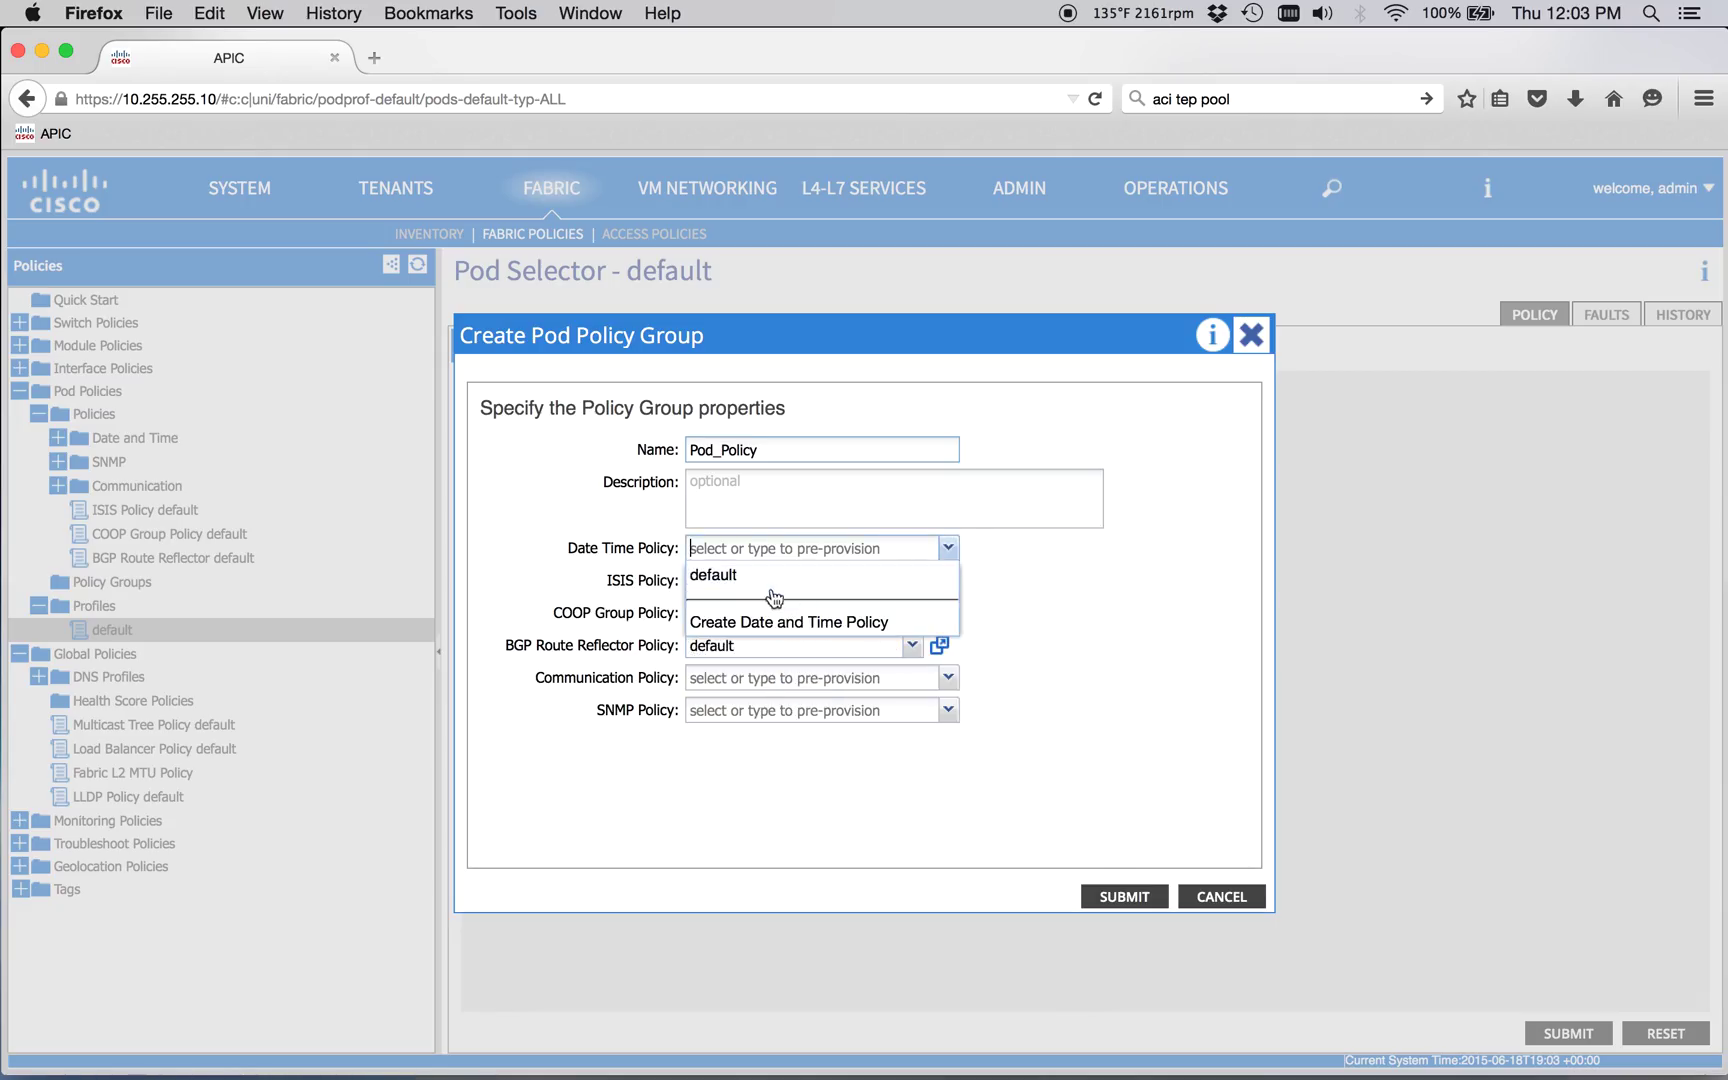
left_click(714, 574)
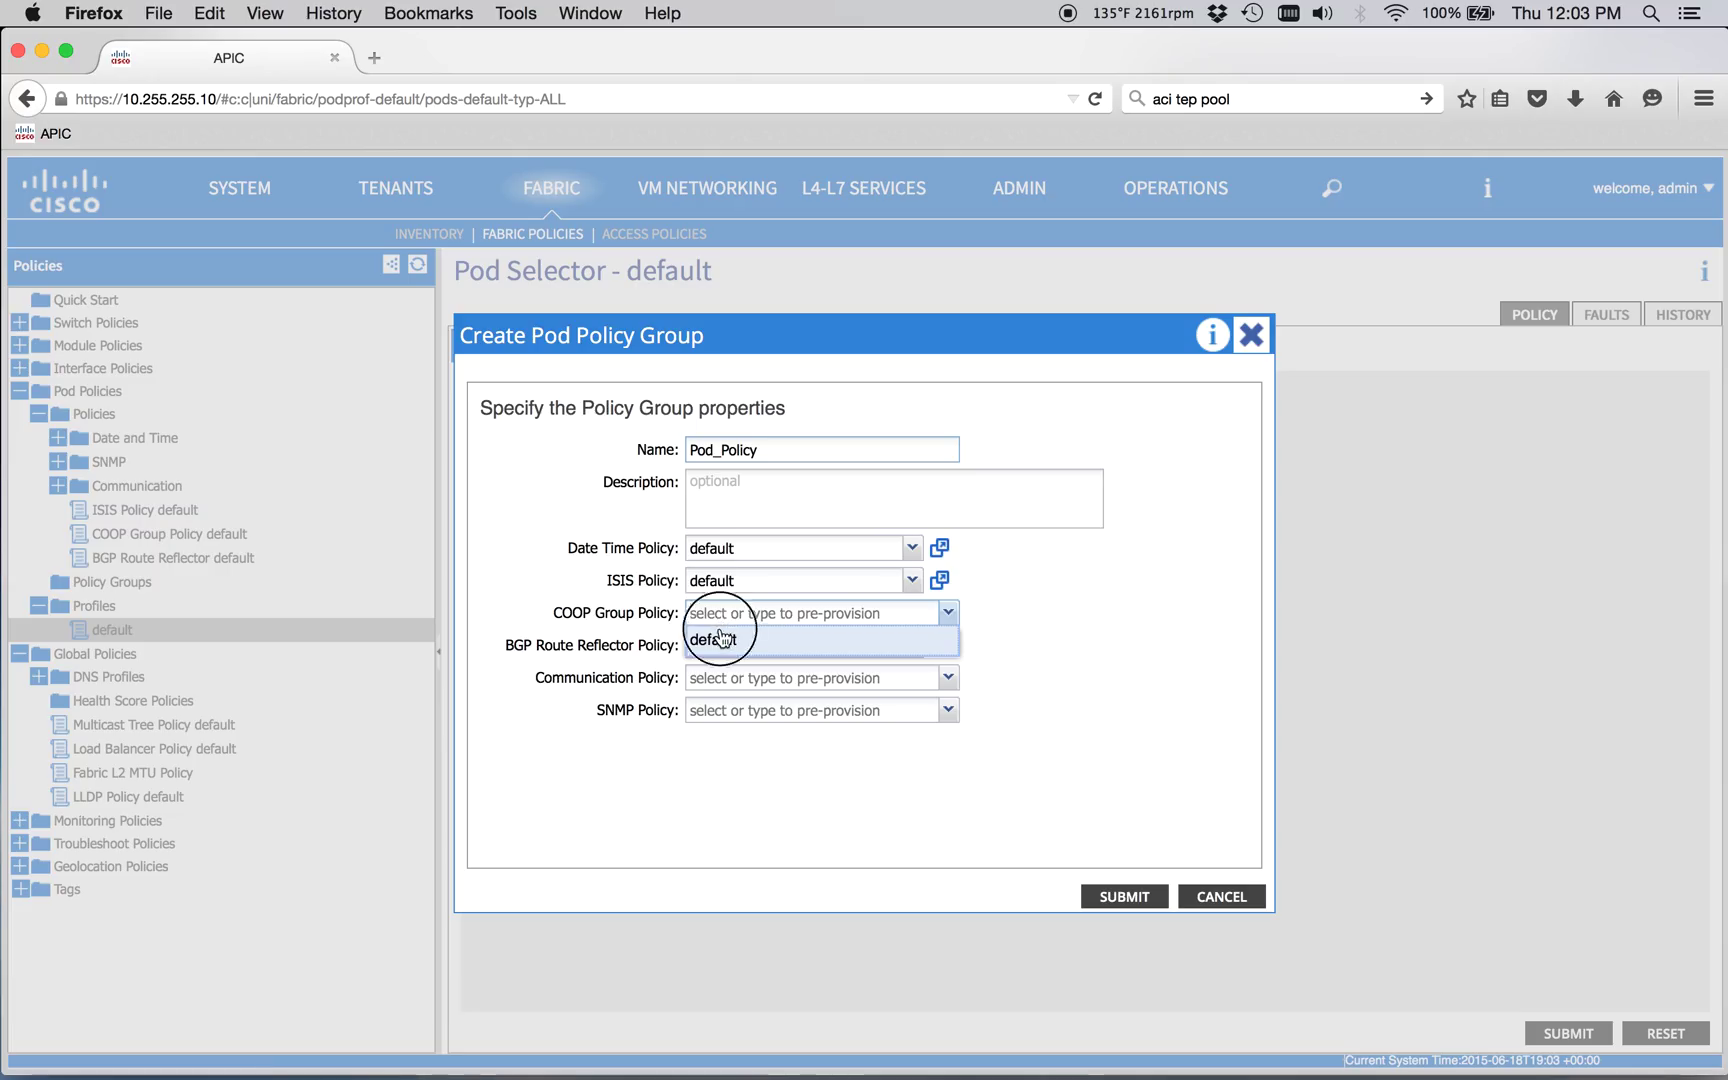
left_click(714, 640)
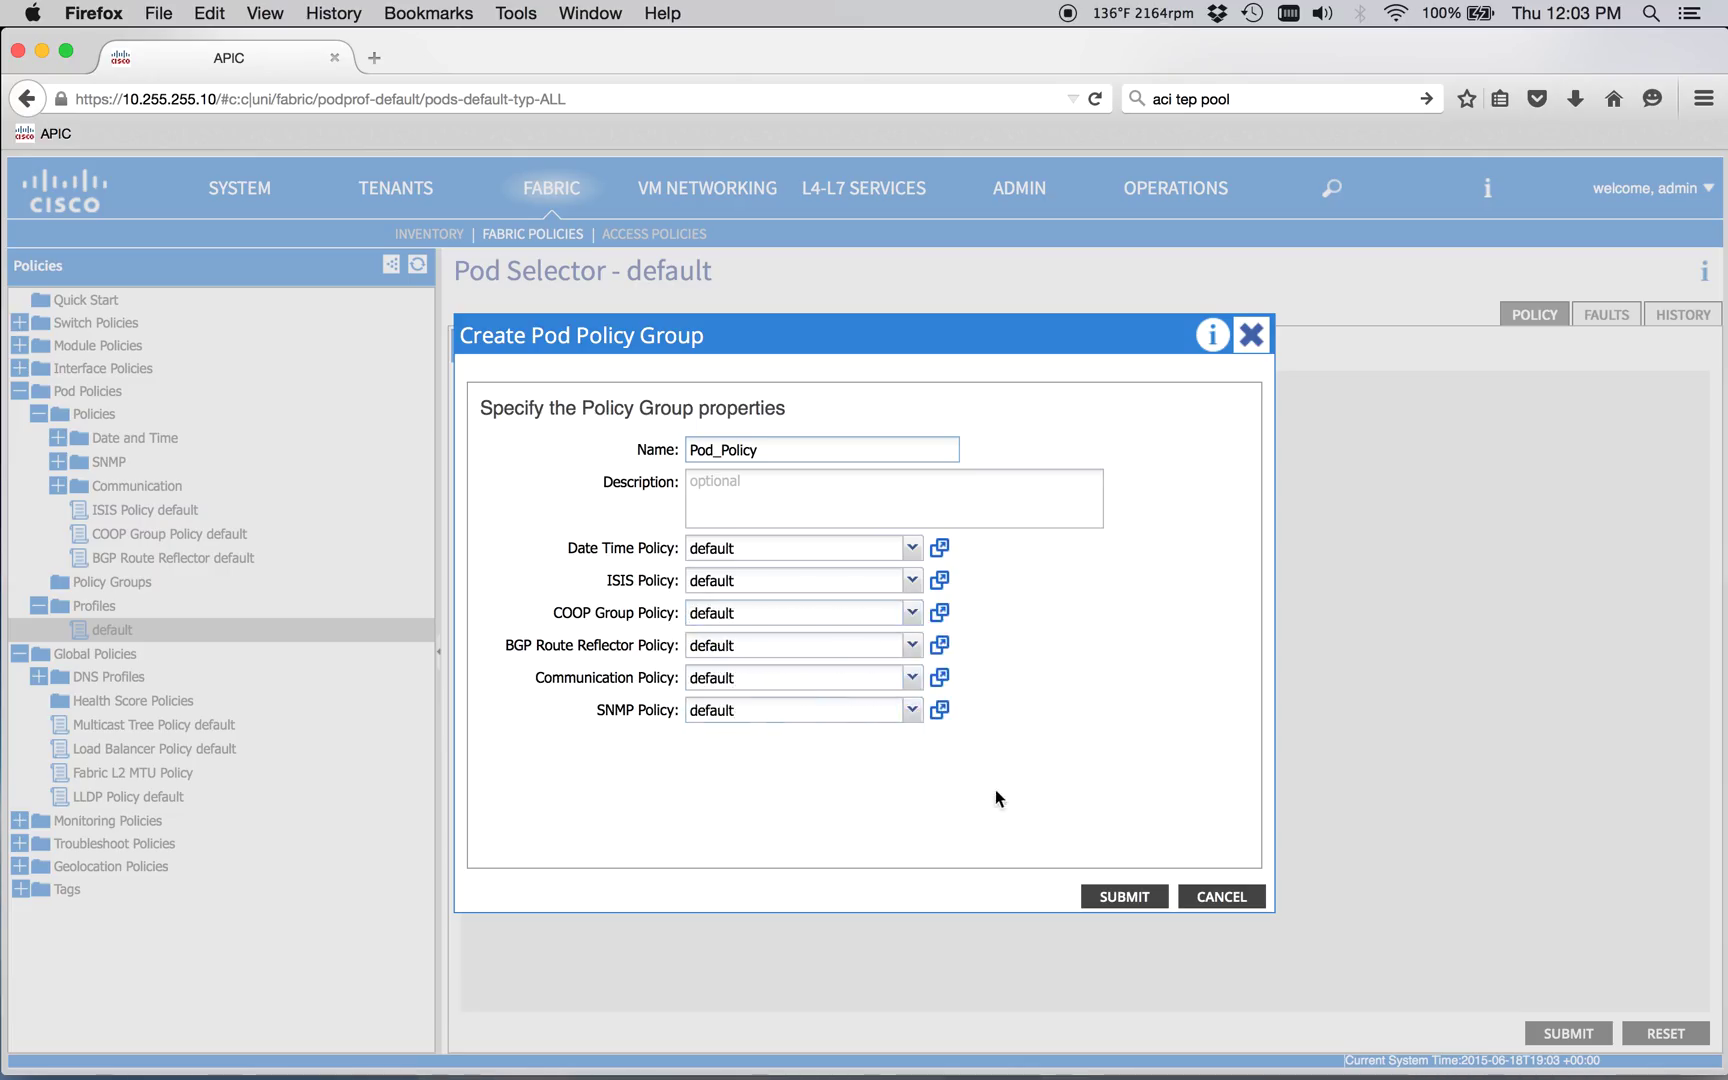
left_click(1122, 896)
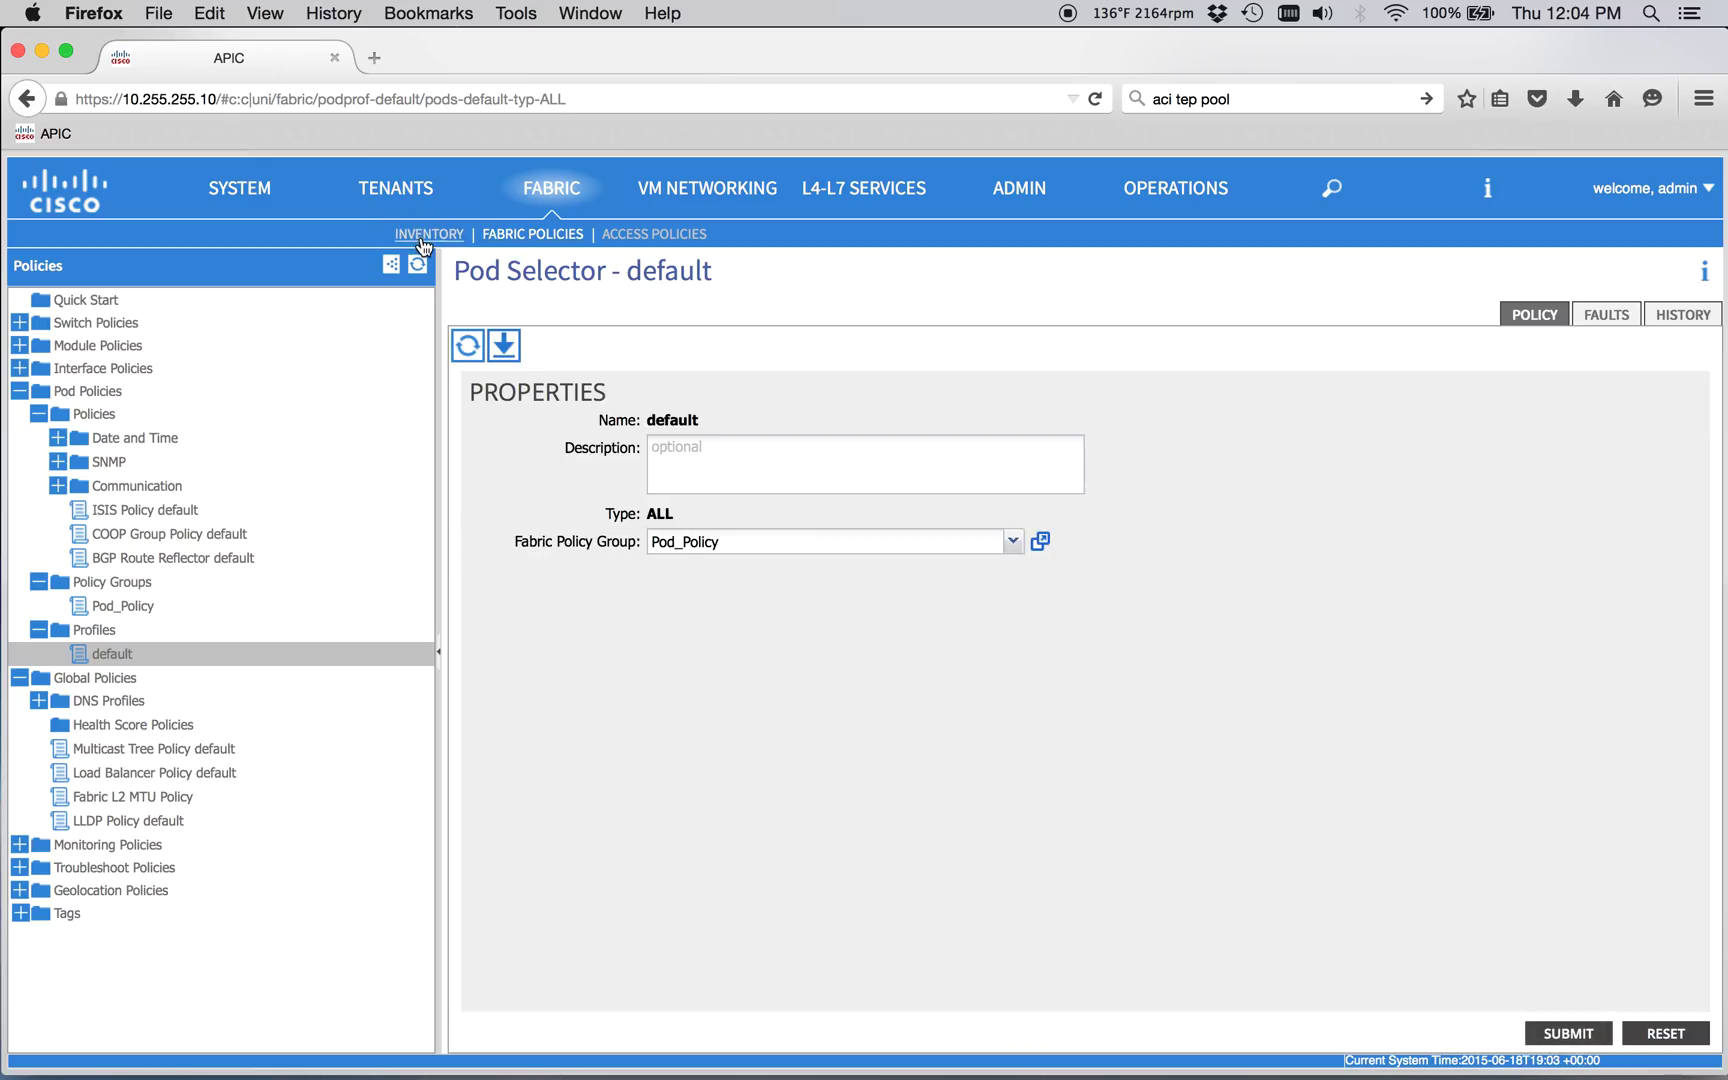
Step: In Fabric Inventory, show SPINE_1's overlay-1 BGP neighbors, two peers in established state
left_click(428, 234)
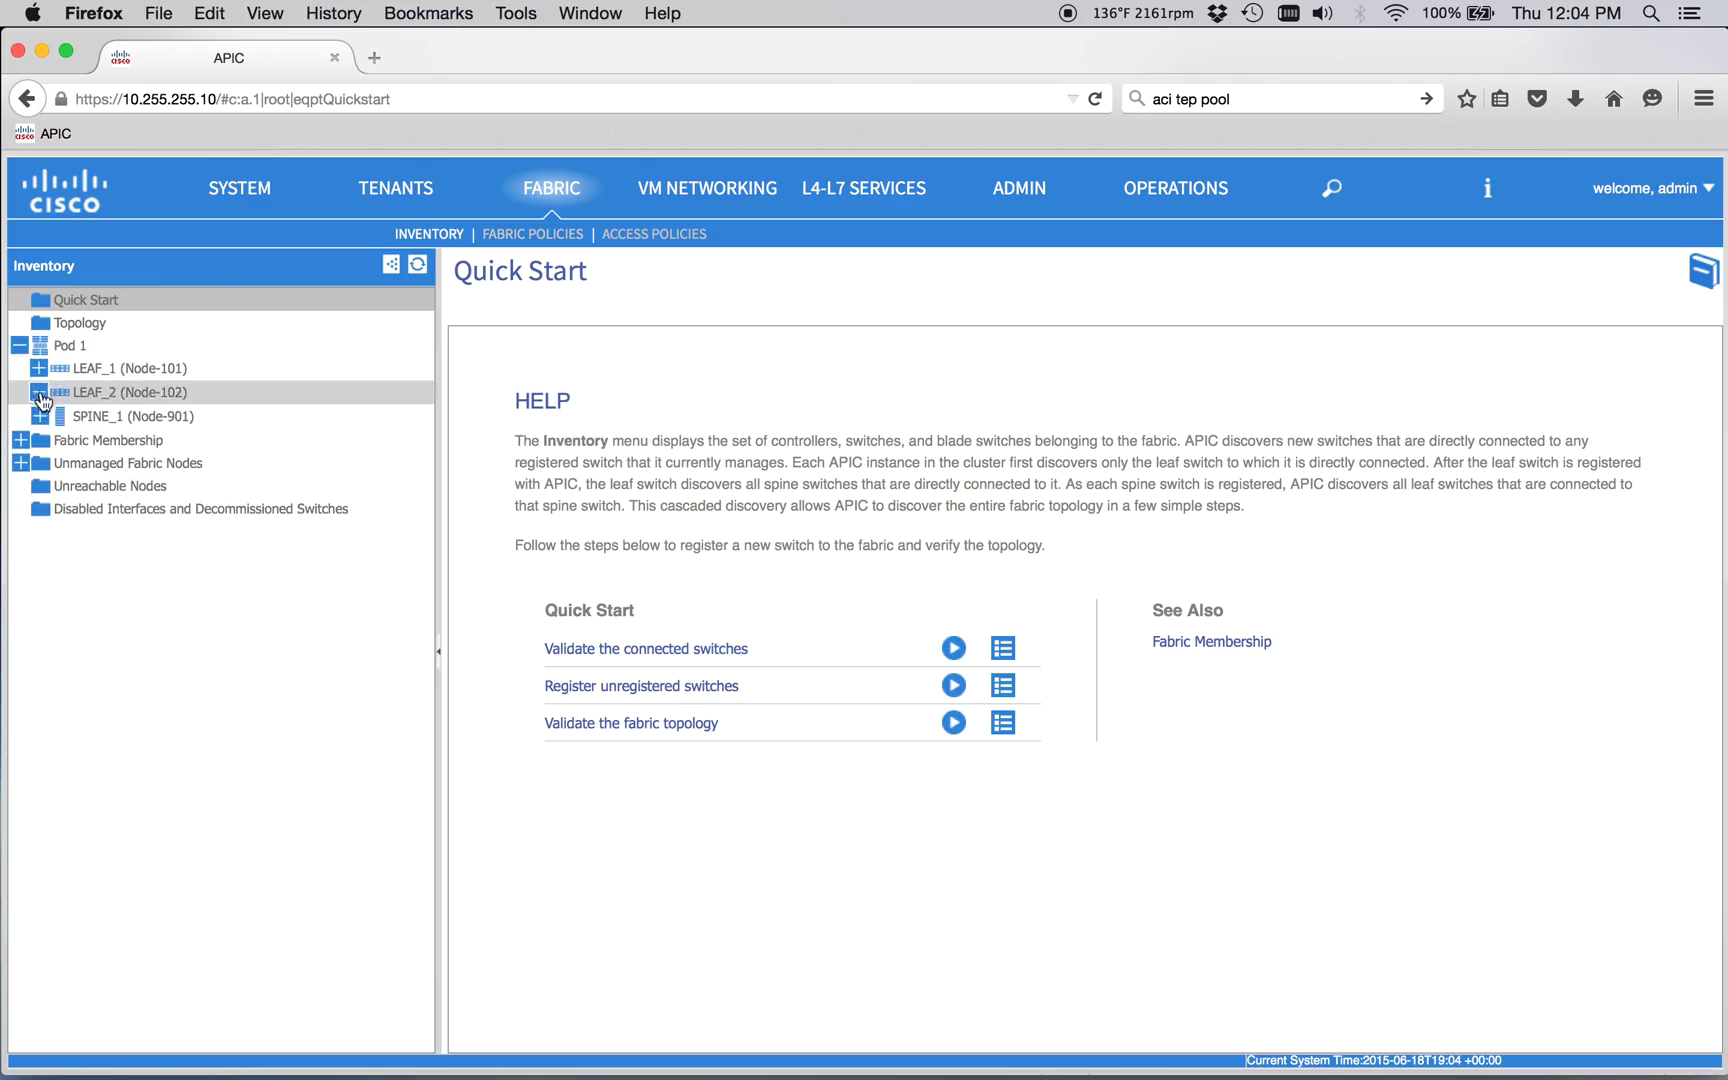
left_click(38, 416)
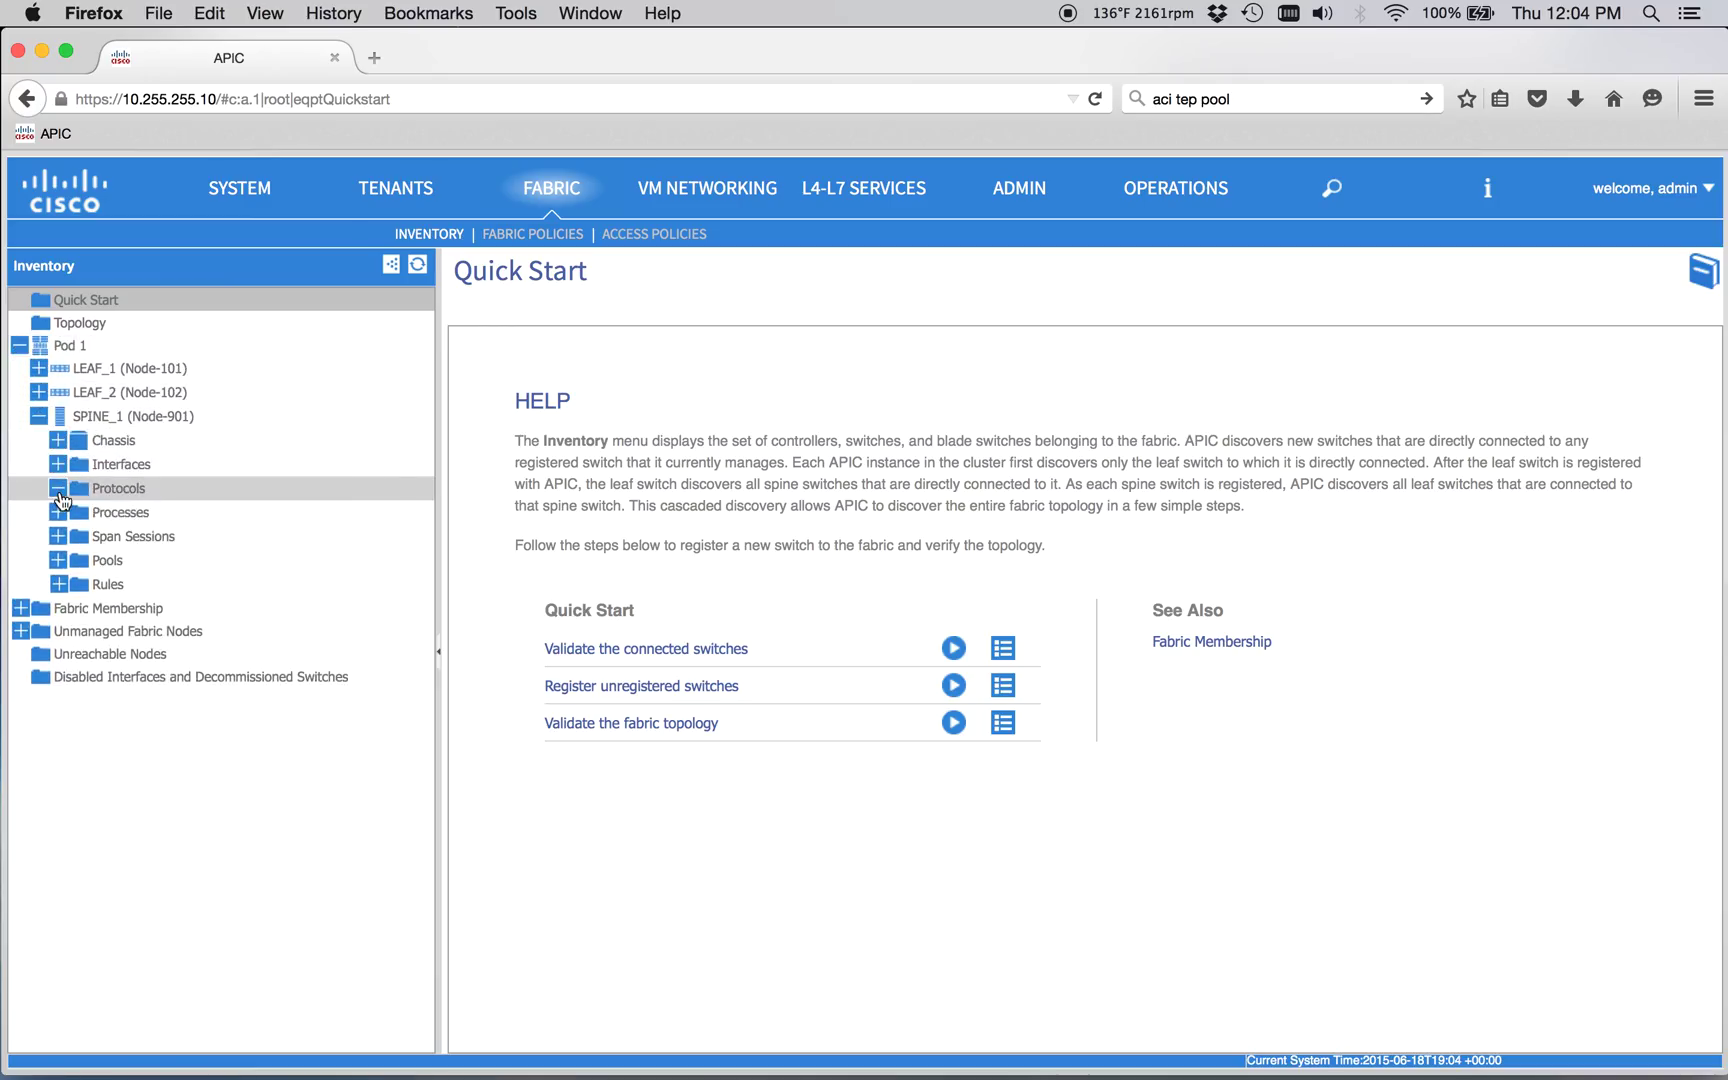
left_click(58, 488)
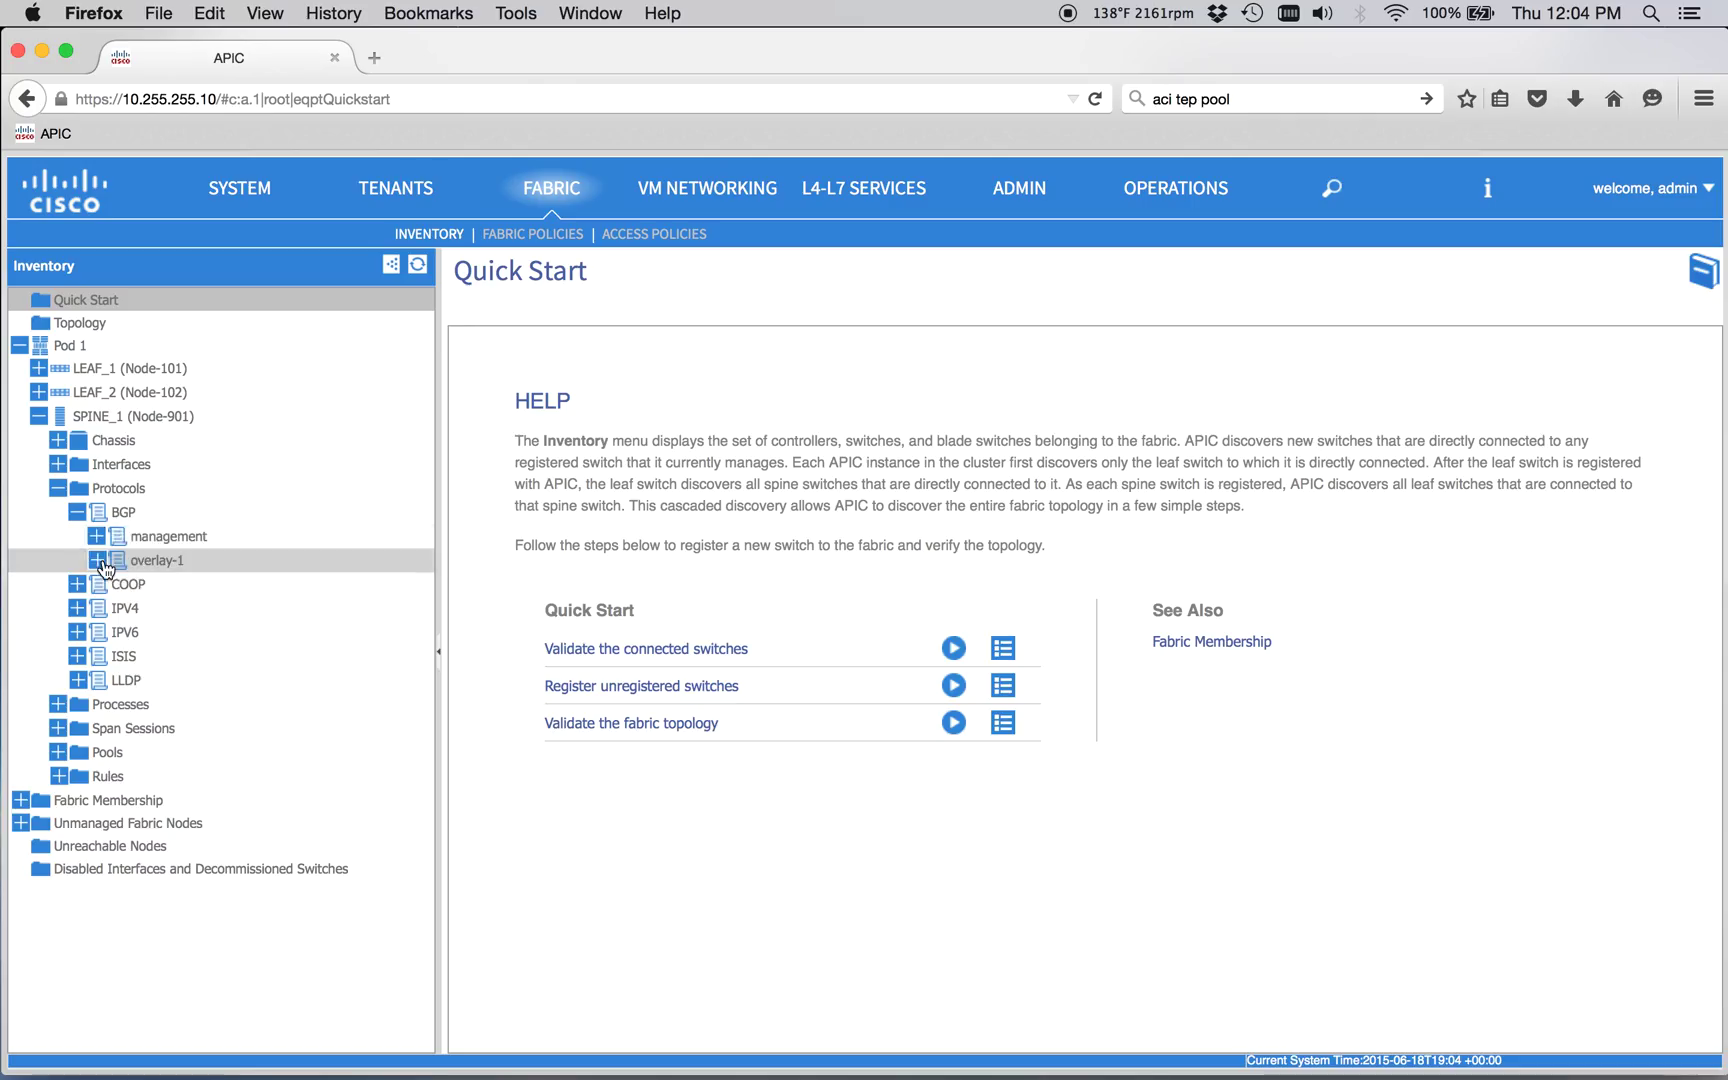
left_click(78, 560)
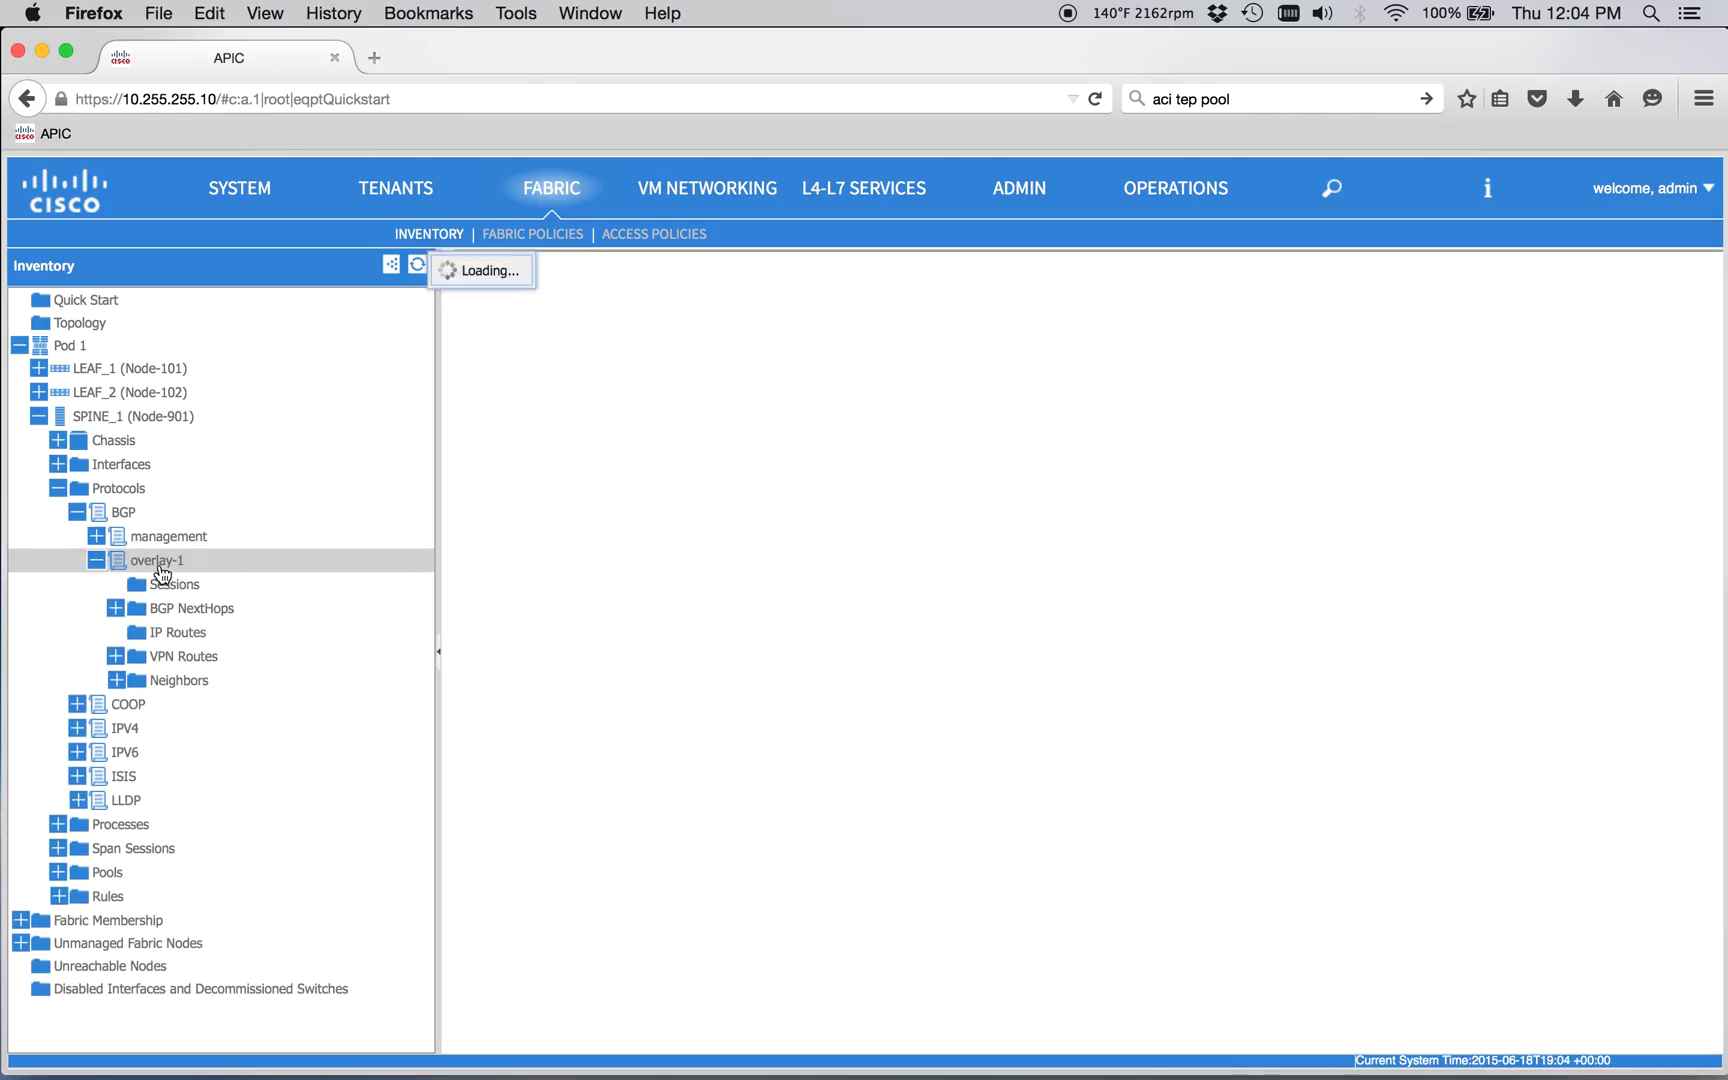
left_click(158, 560)
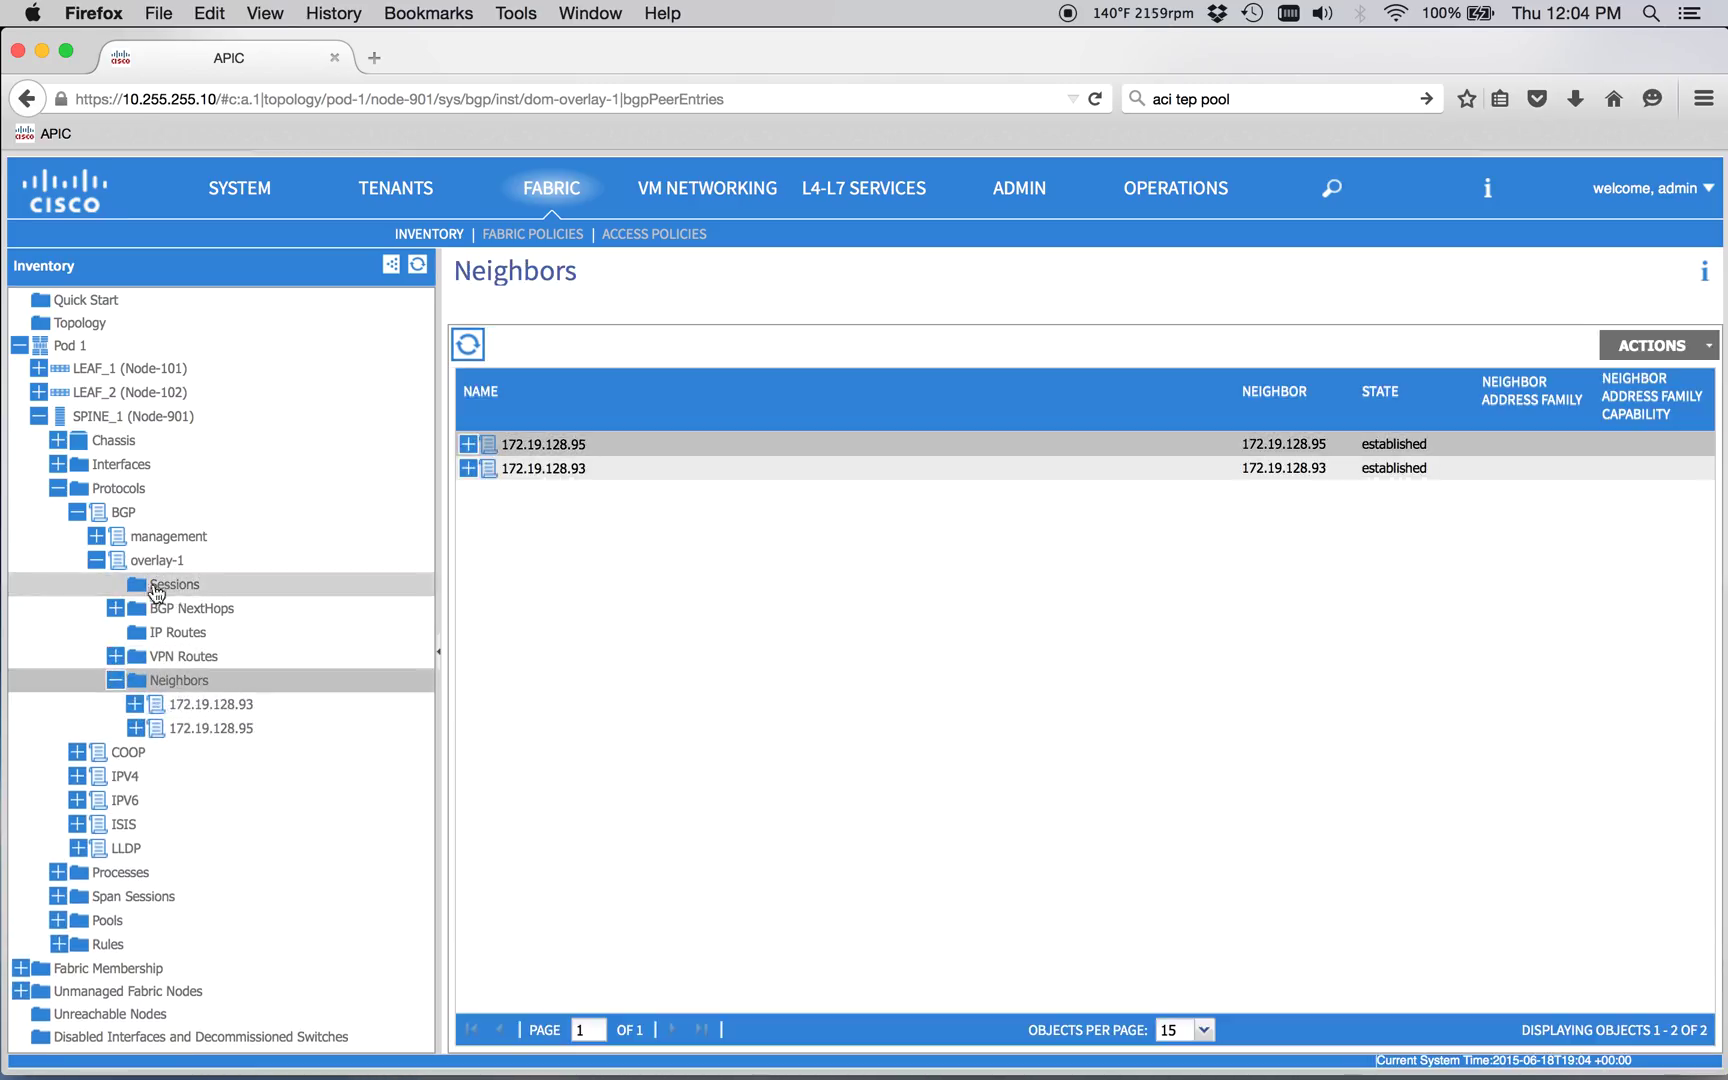
left_click(174, 584)
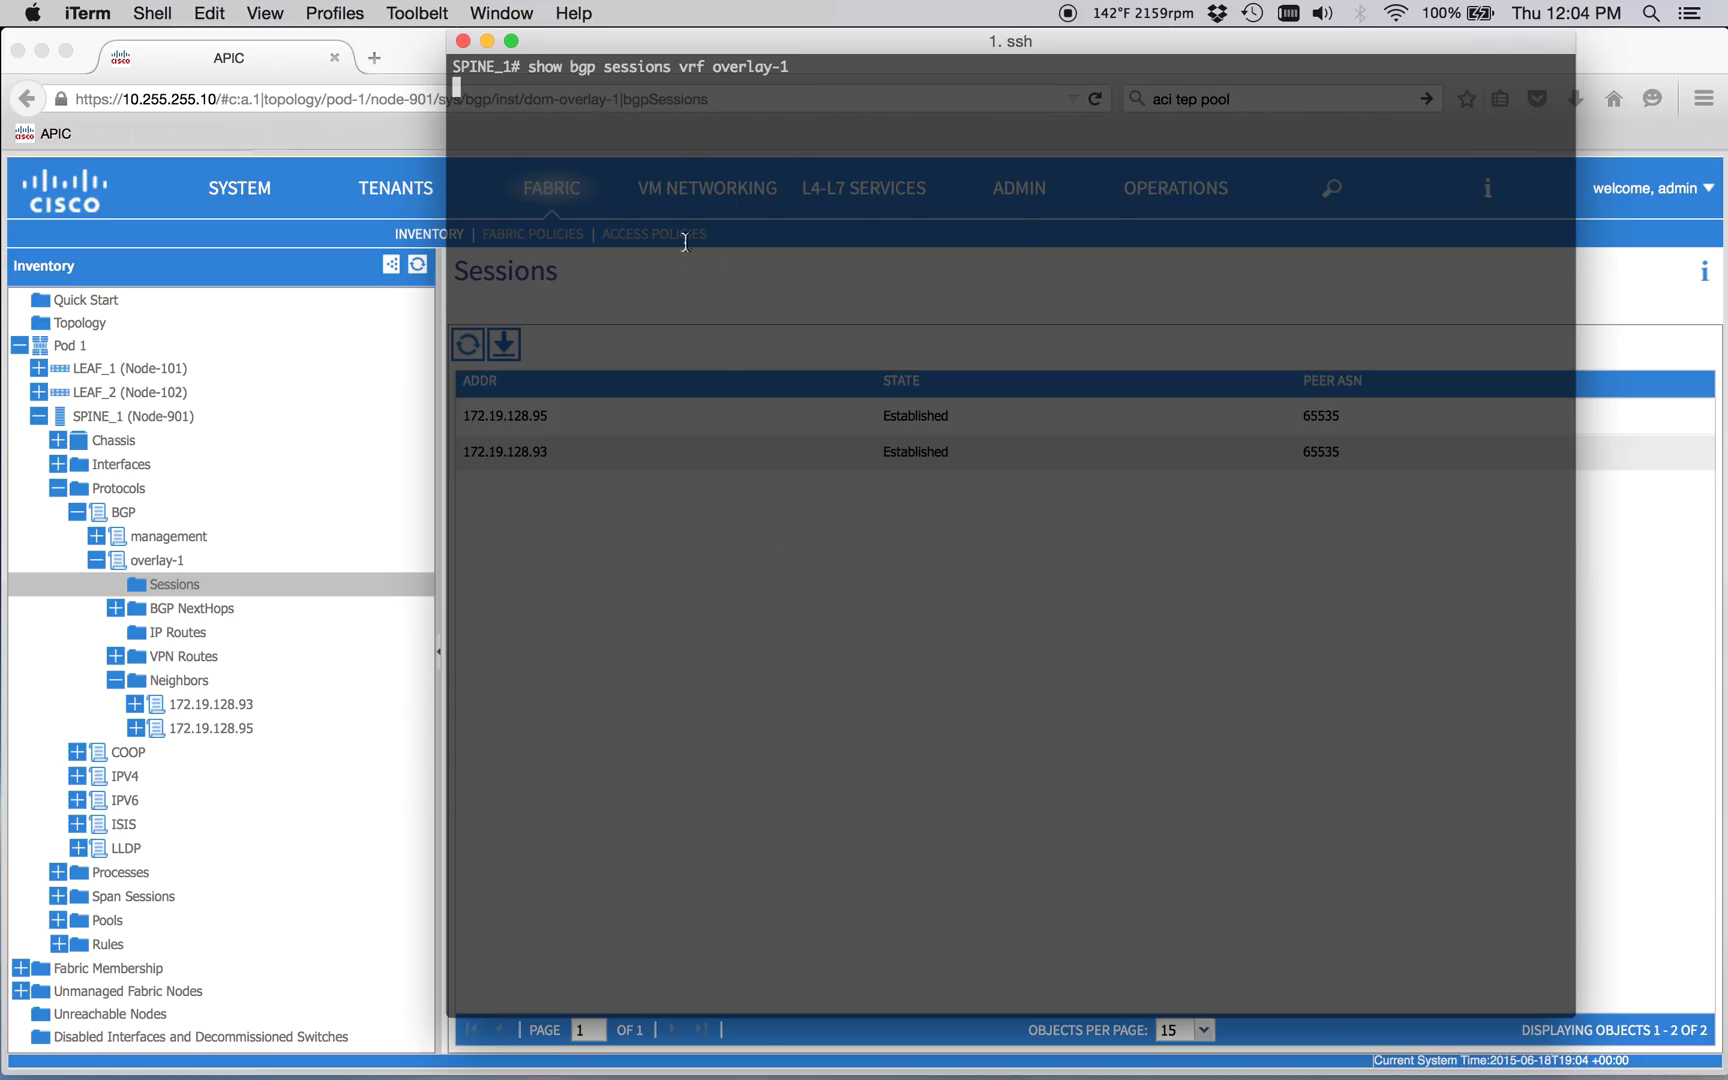
Step: Run 'show bgp sessions vrf overlay-1' on SPINE_1, confirming two established peers in ASN 65535
key("enter")
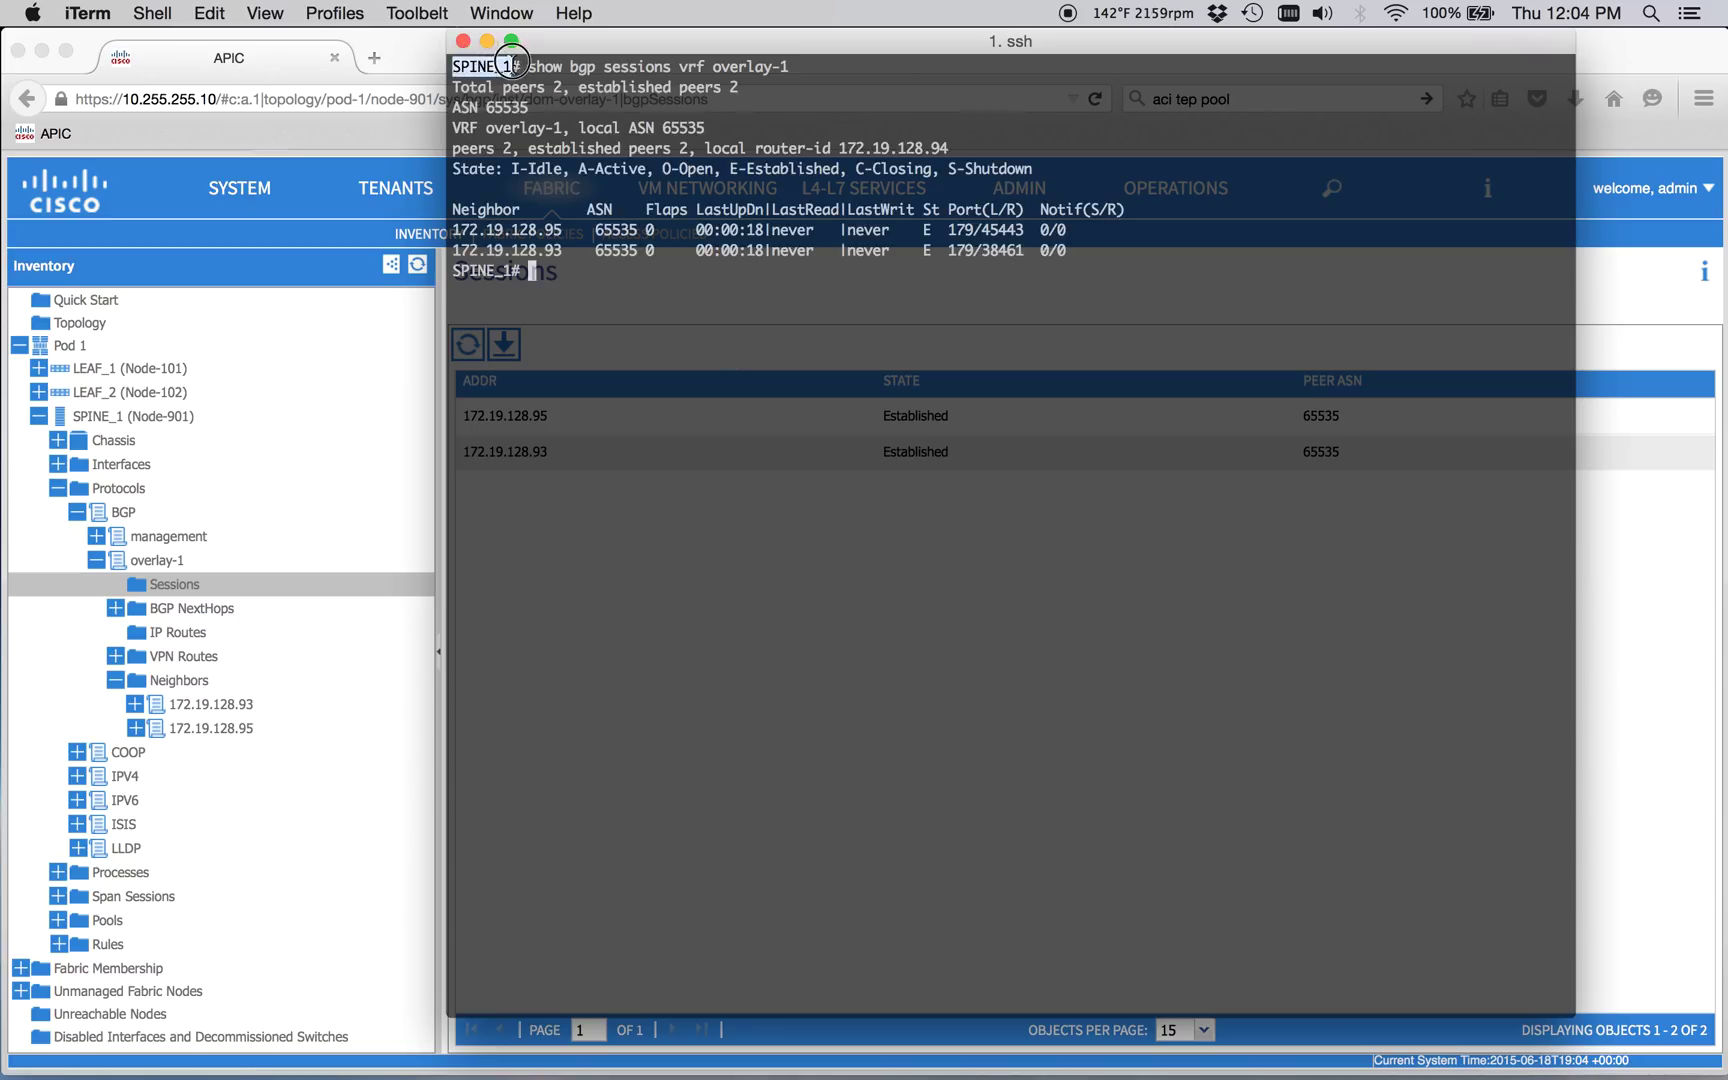